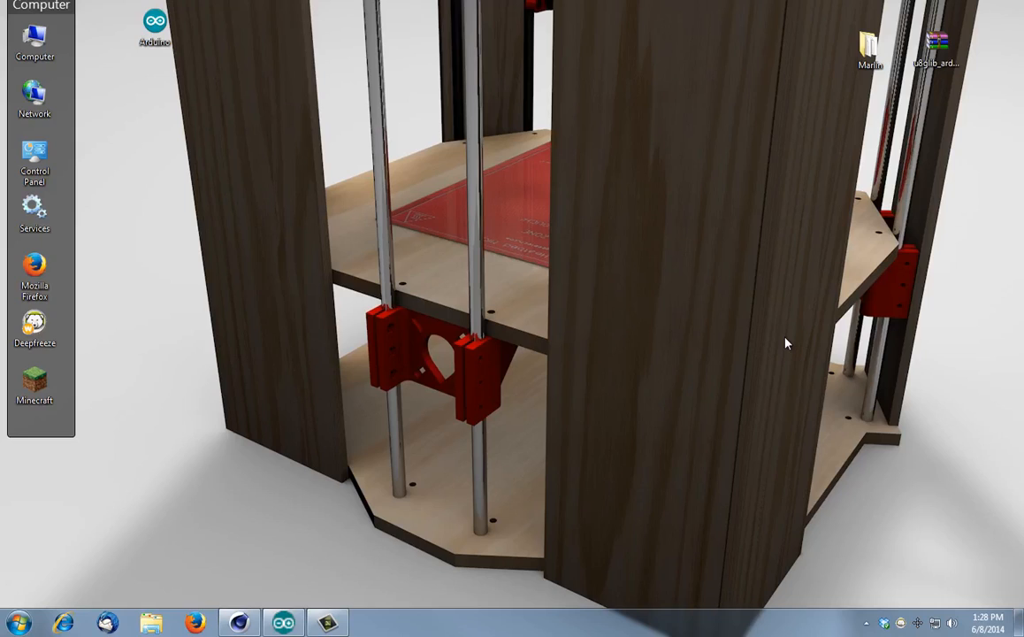
pyautogui.moveTo(691, 297)
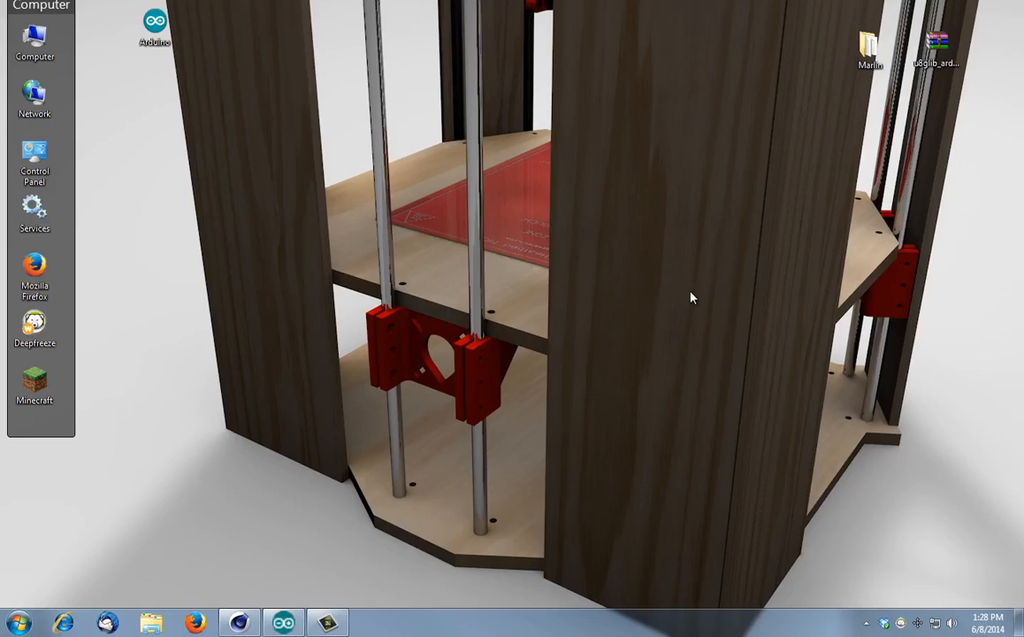
# Launch the Arduino IDE from the desktop so an empty new sketch appears.
pyautogui.click(870, 42)
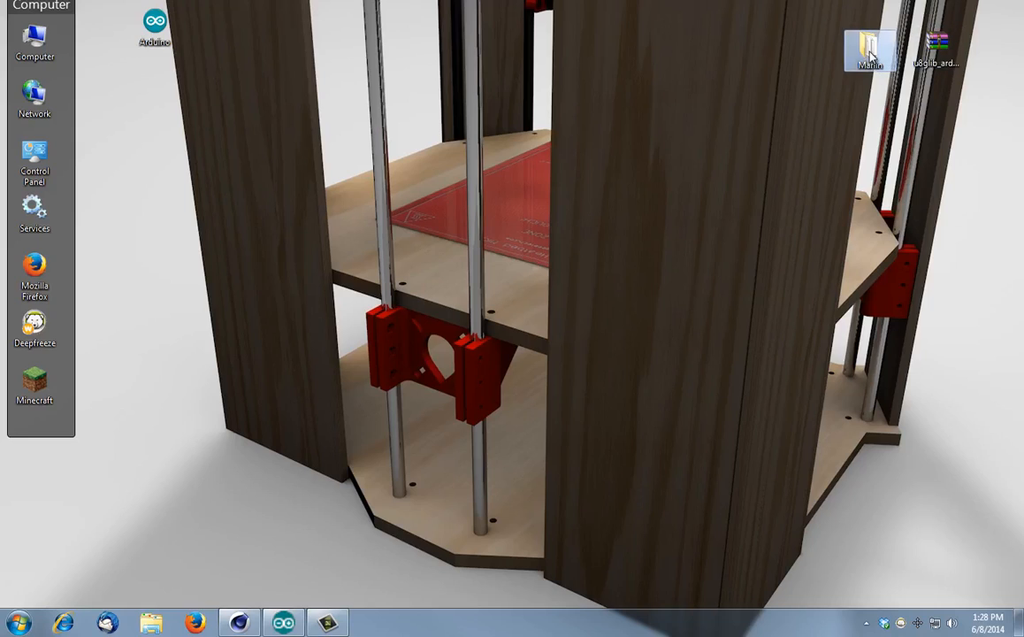
pyautogui.moveTo(860, 248)
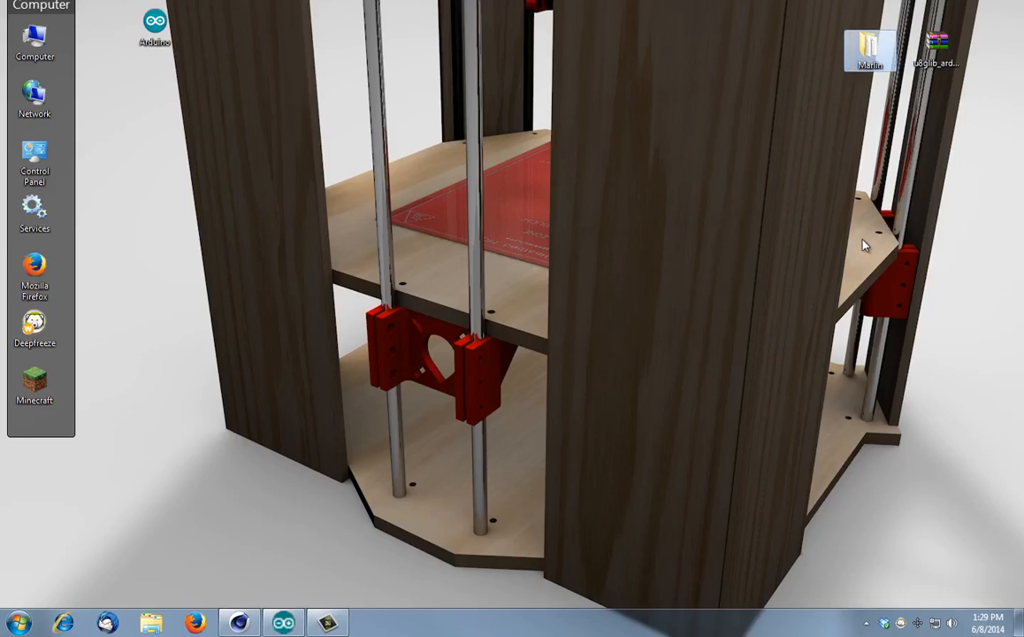
pyautogui.moveTo(852, 247)
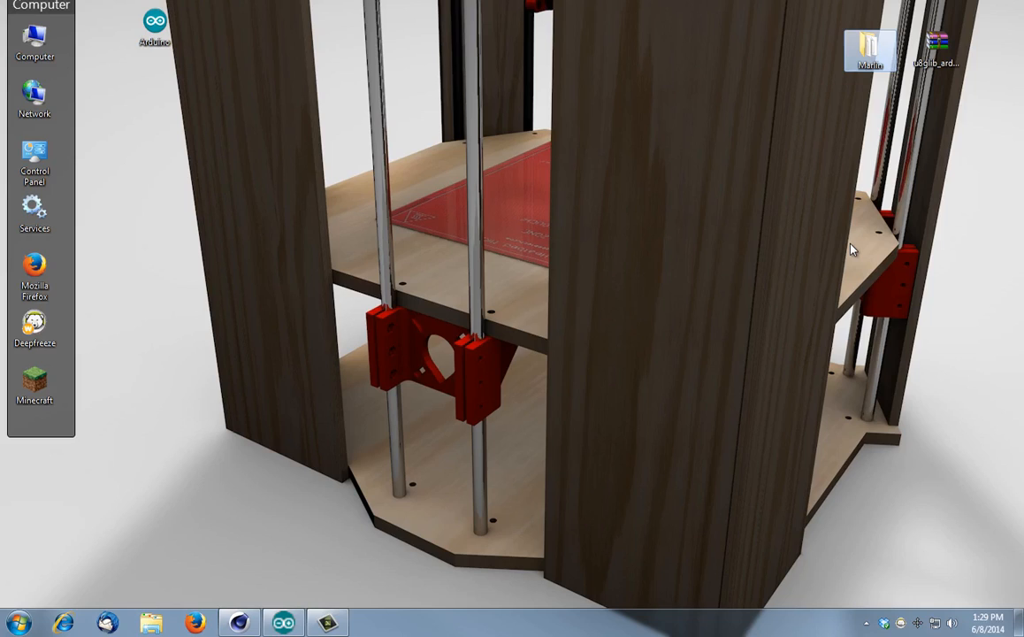
pyautogui.moveTo(1005, 74)
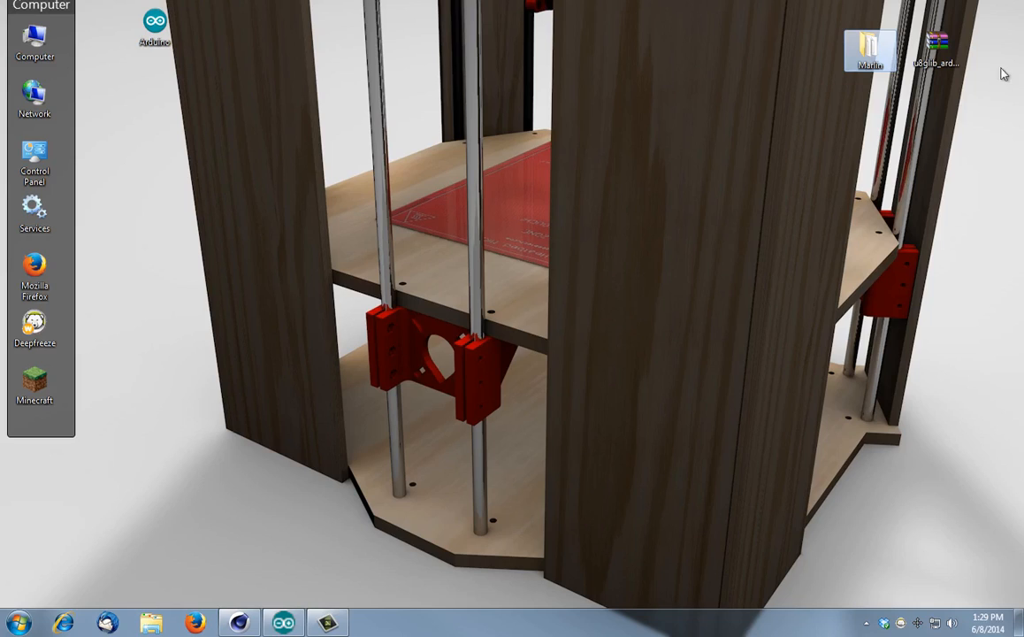
pyautogui.click(937, 46)
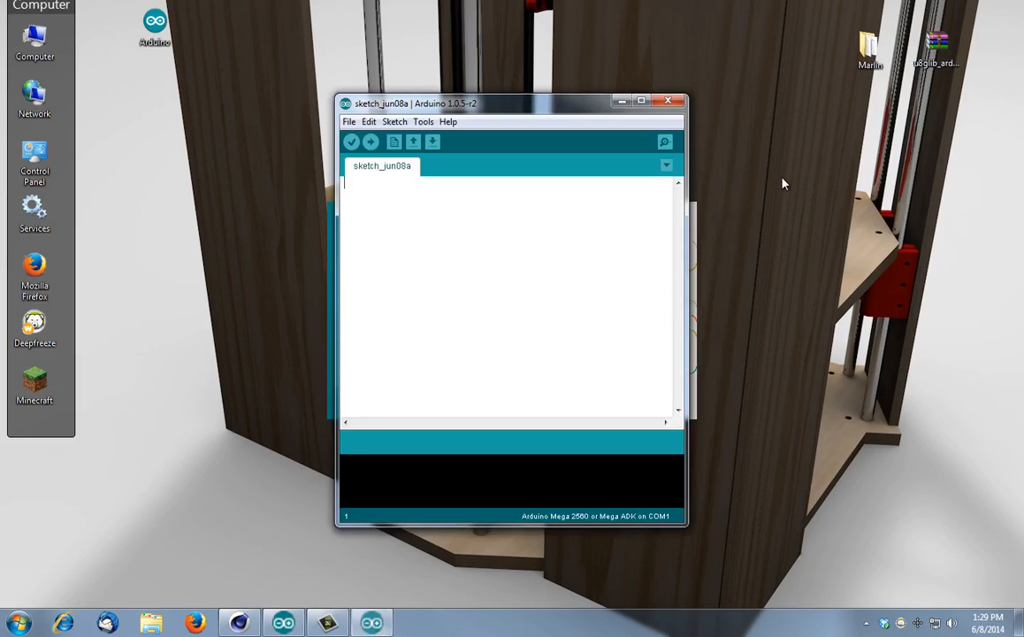
# Open the Marlin firmware sketch via File > Open, loading all its source tabs.
pyautogui.click(348, 120)
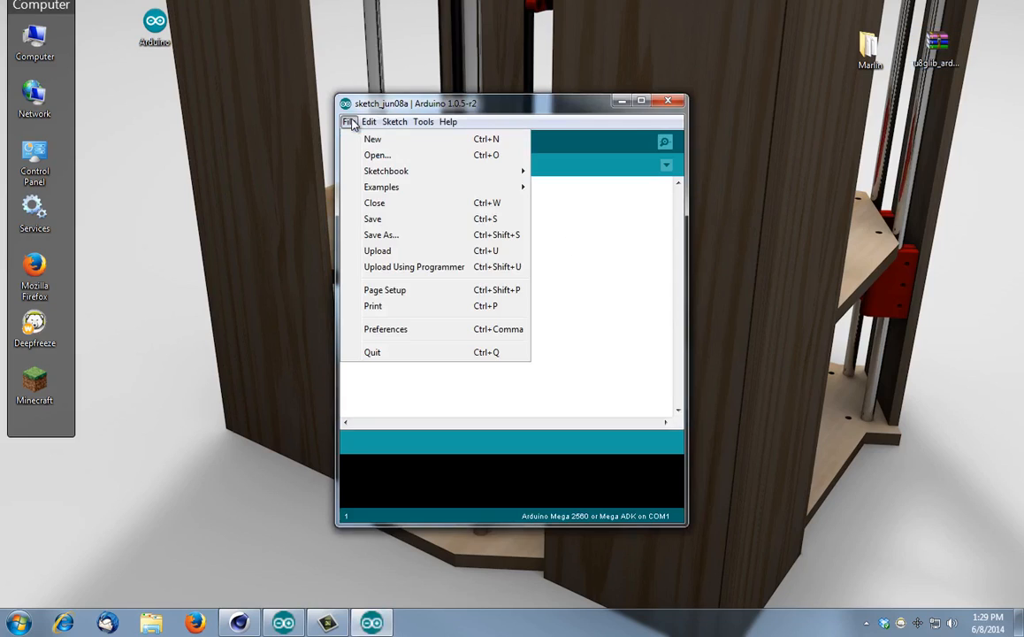
pyautogui.click(377, 156)
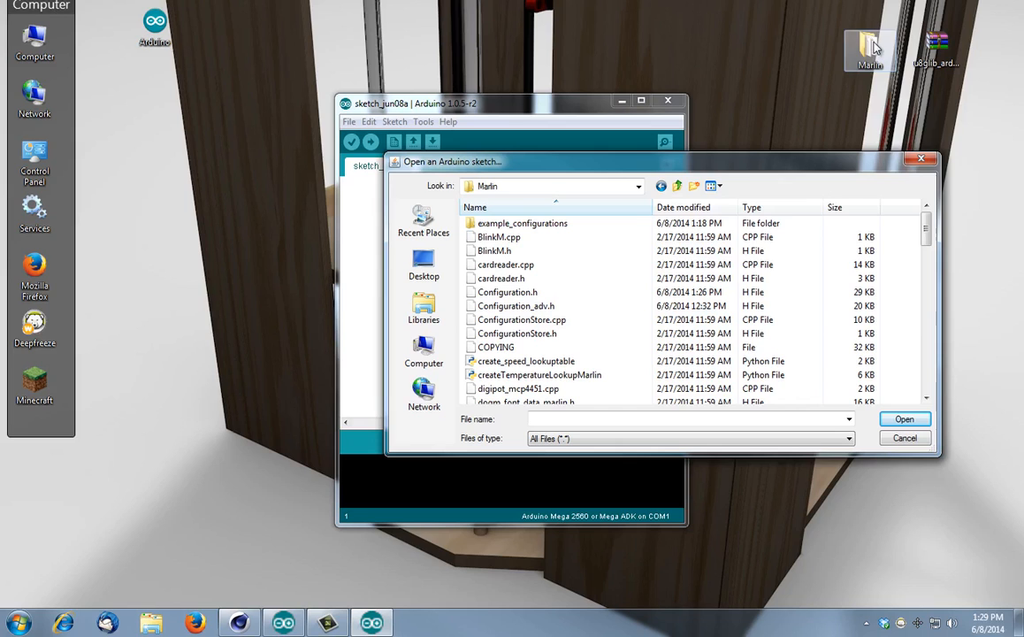
pyautogui.scroll(-3)
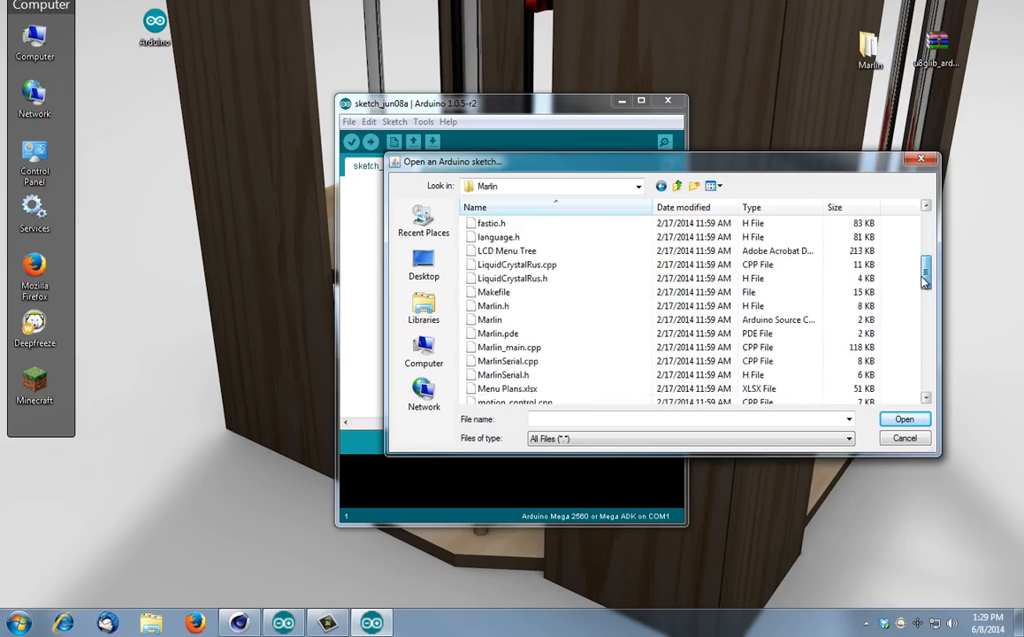
pyautogui.scroll(-3)
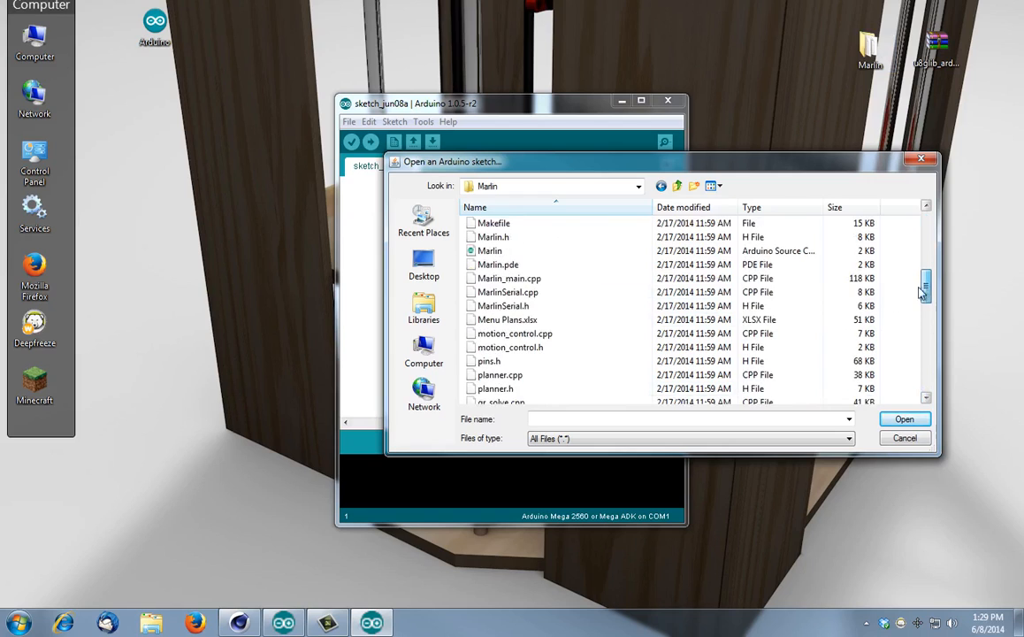
pyautogui.click(490, 251)
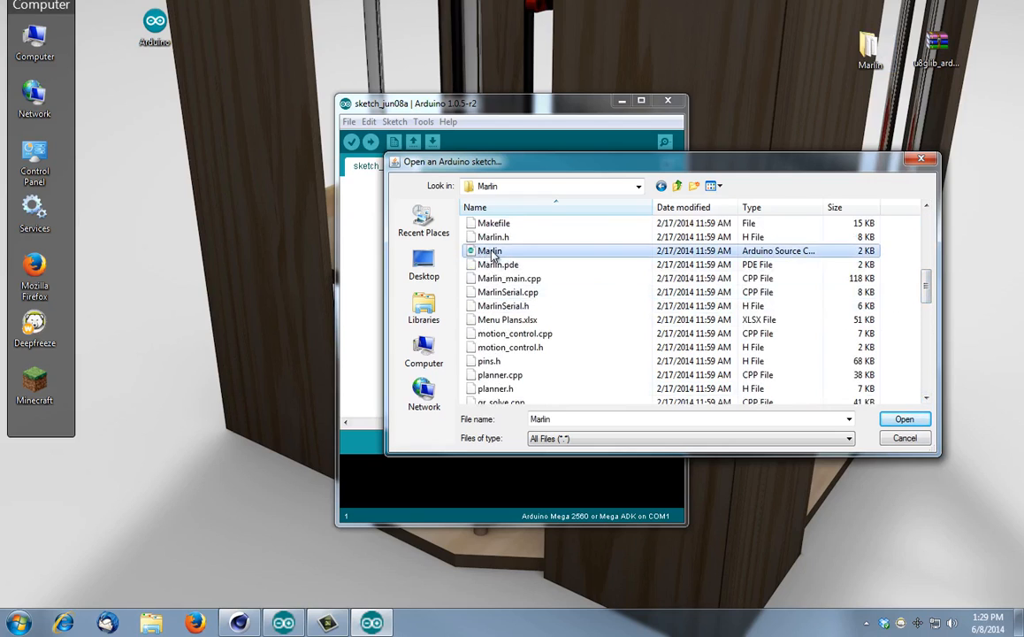
pyautogui.click(902, 418)
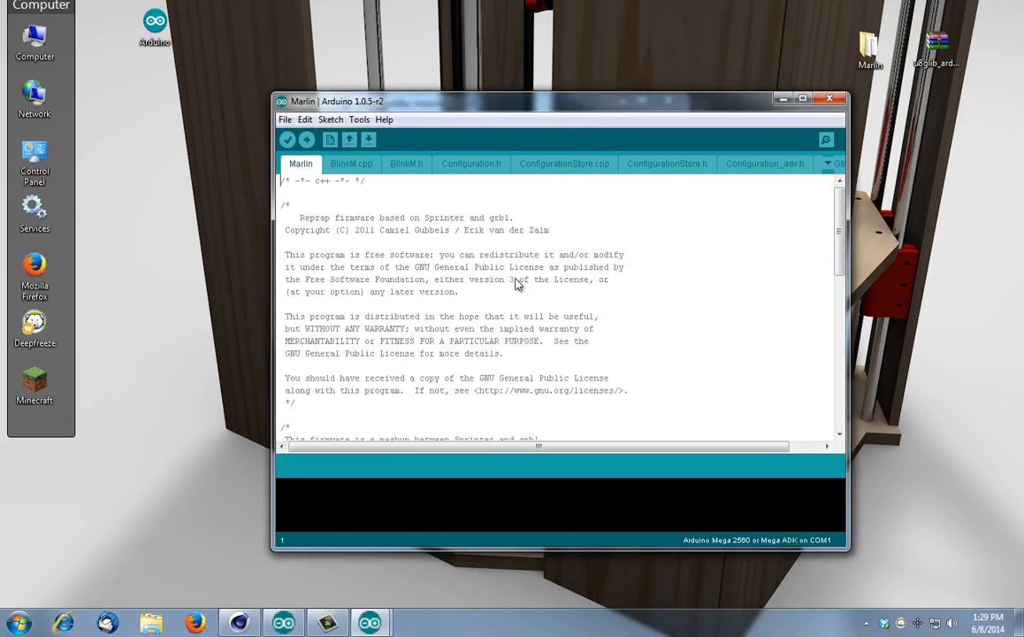
# Show Configuration.h, then browse the Add Library dialog to the Desktop and dismiss it.
pyautogui.click(470, 162)
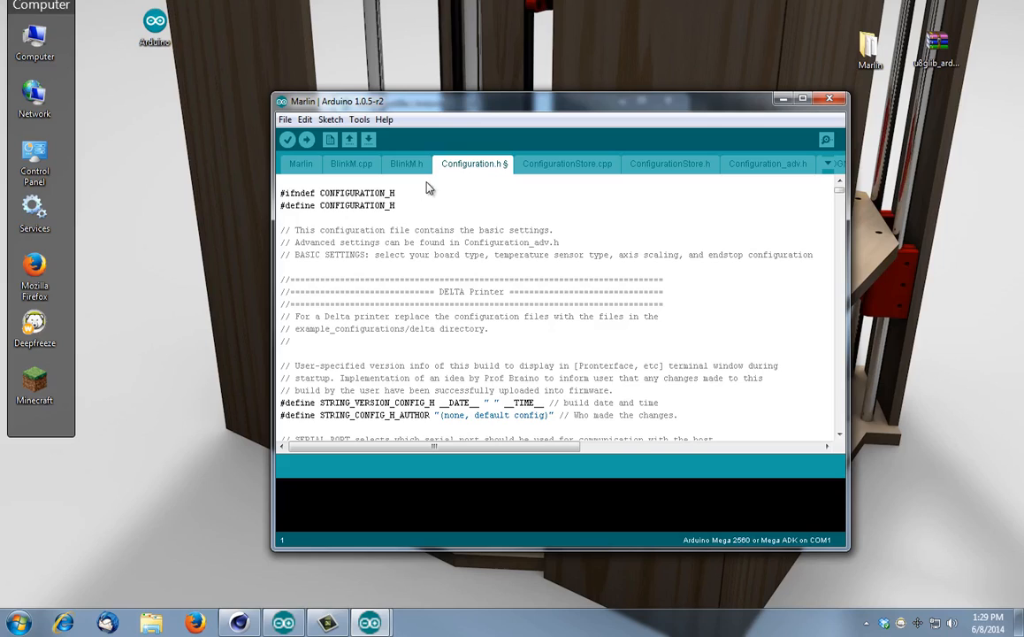
pyautogui.moveTo(431, 214)
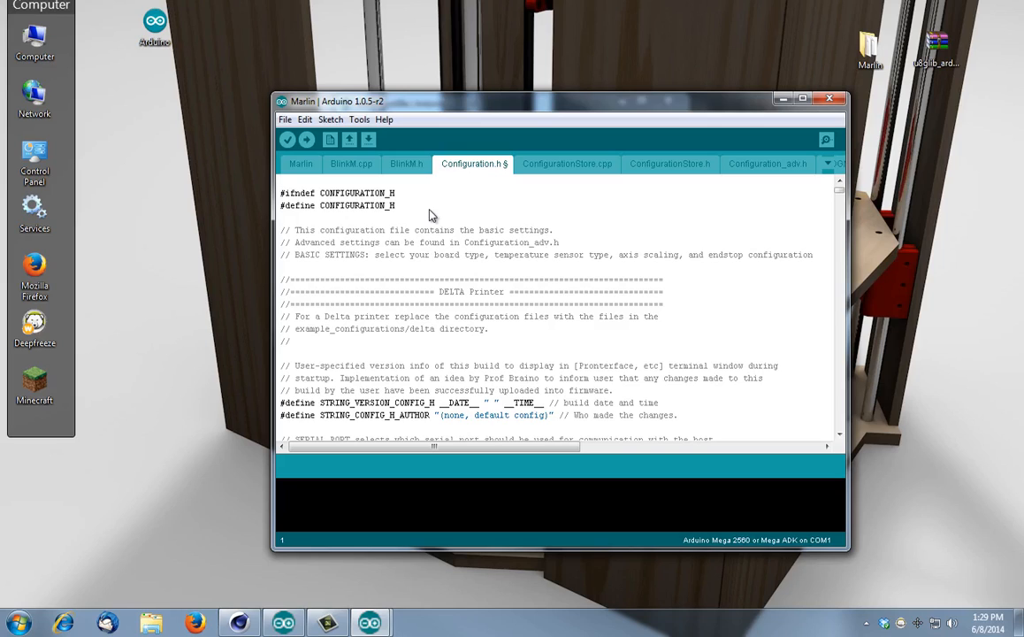
pyautogui.click(939, 42)
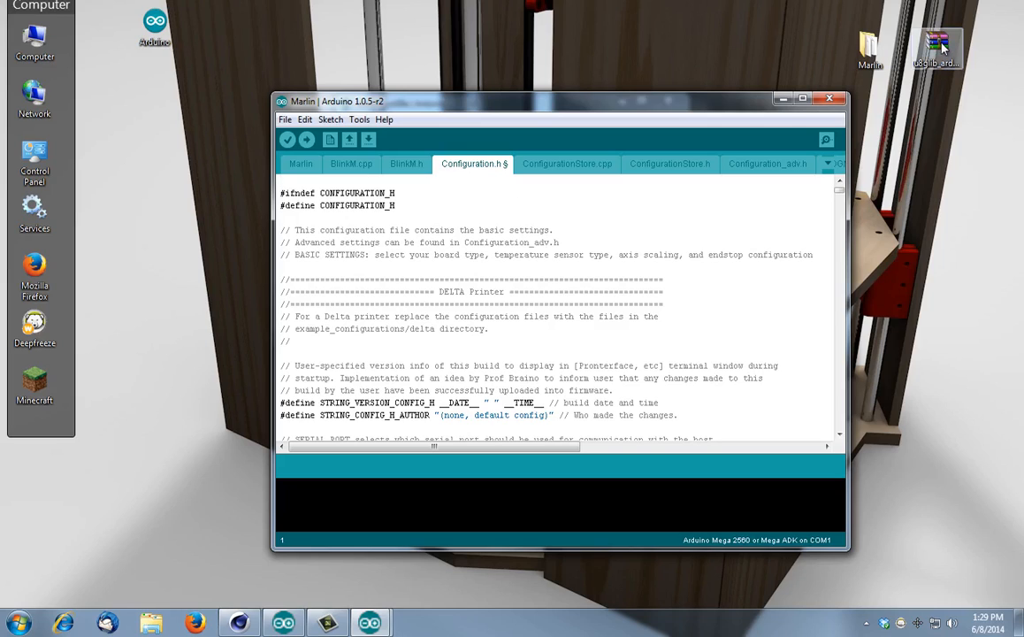
pyautogui.moveTo(515, 255)
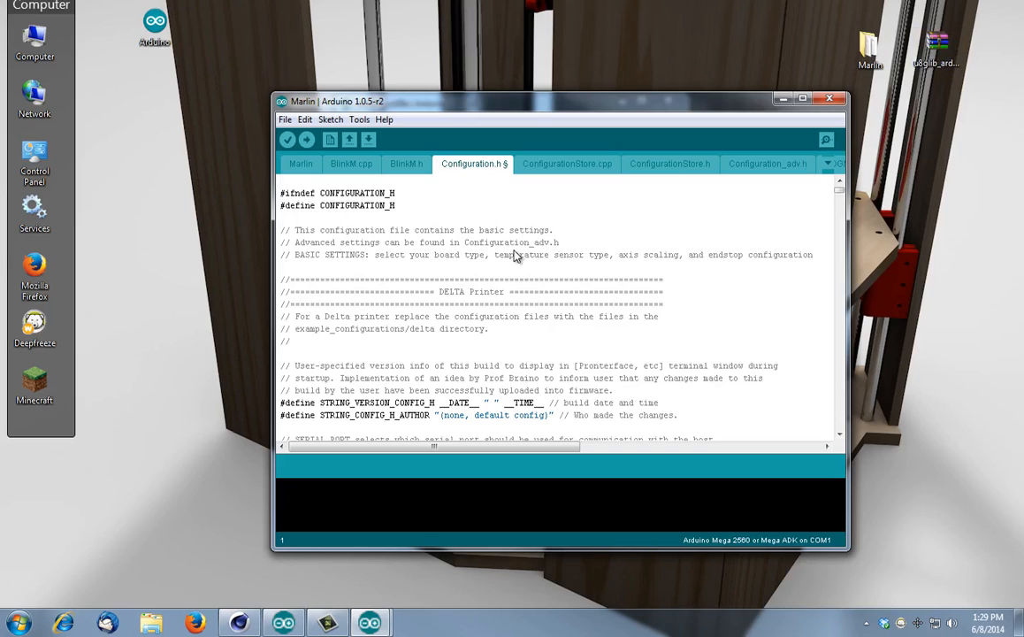
pyautogui.click(329, 121)
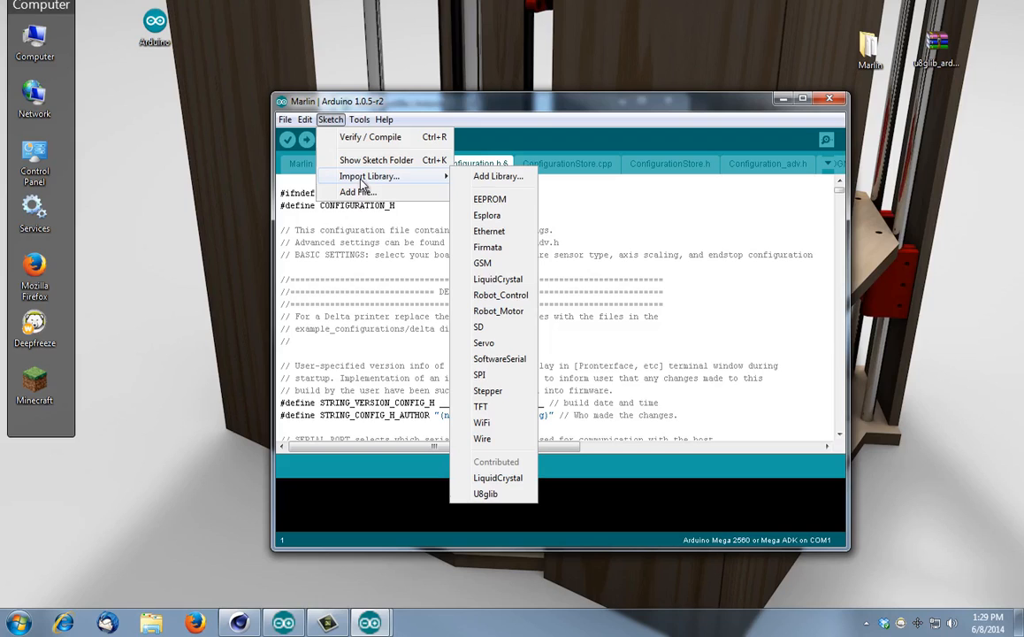
pyautogui.click(495, 177)
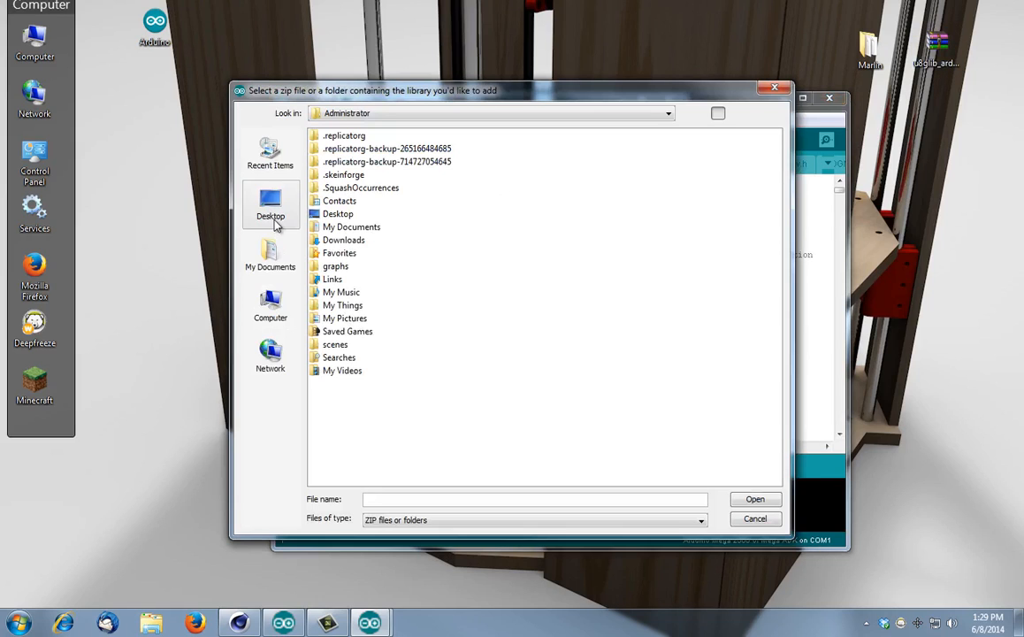
pyautogui.click(269, 203)
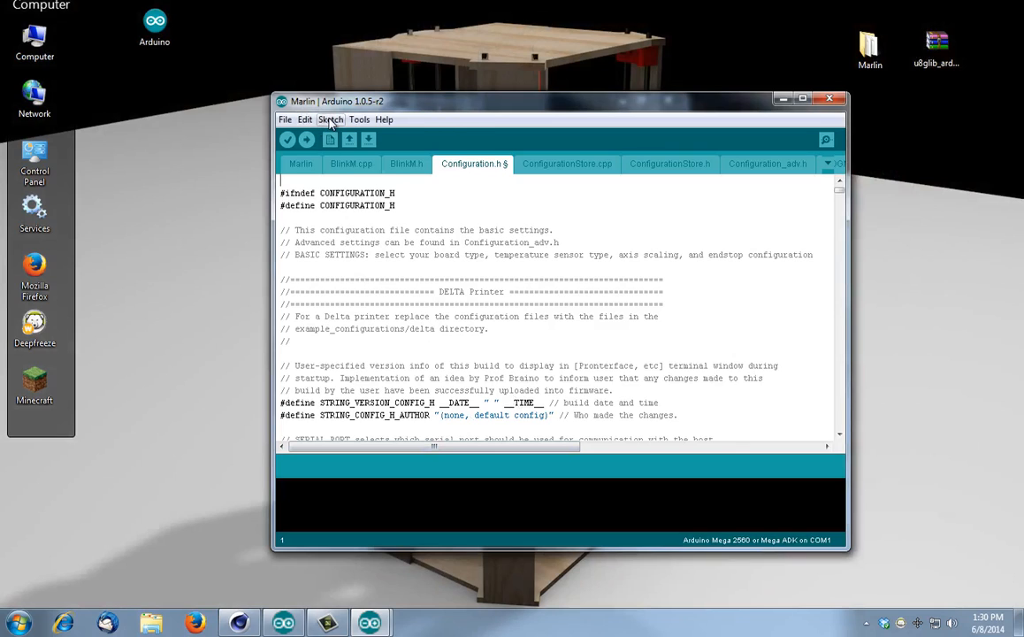
# Import the U8glib library so its #include line heads Configuration.h.
pyautogui.click(329, 121)
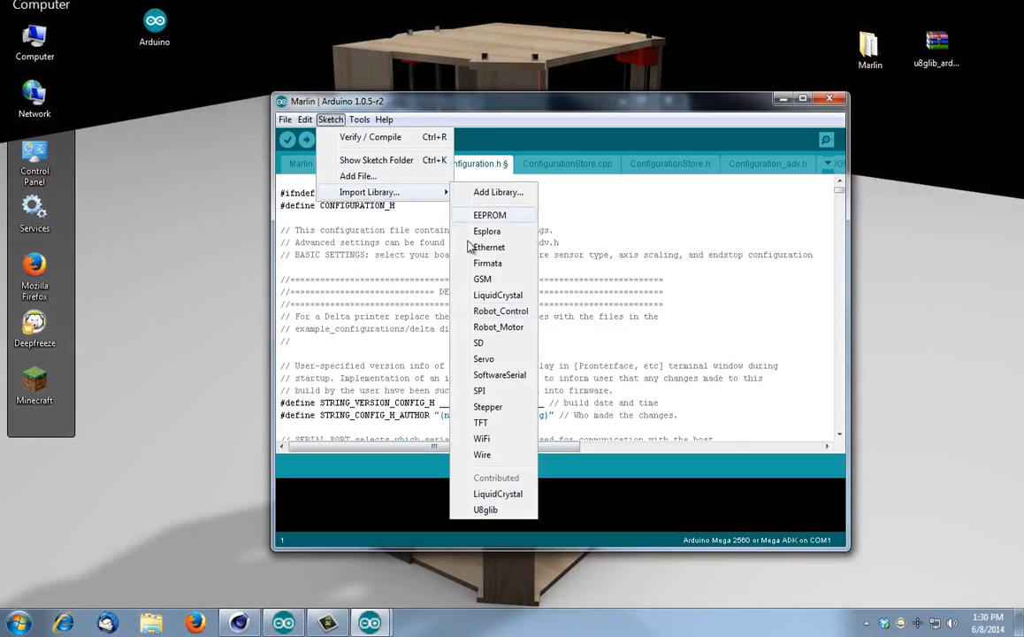
pyautogui.moveTo(498, 509)
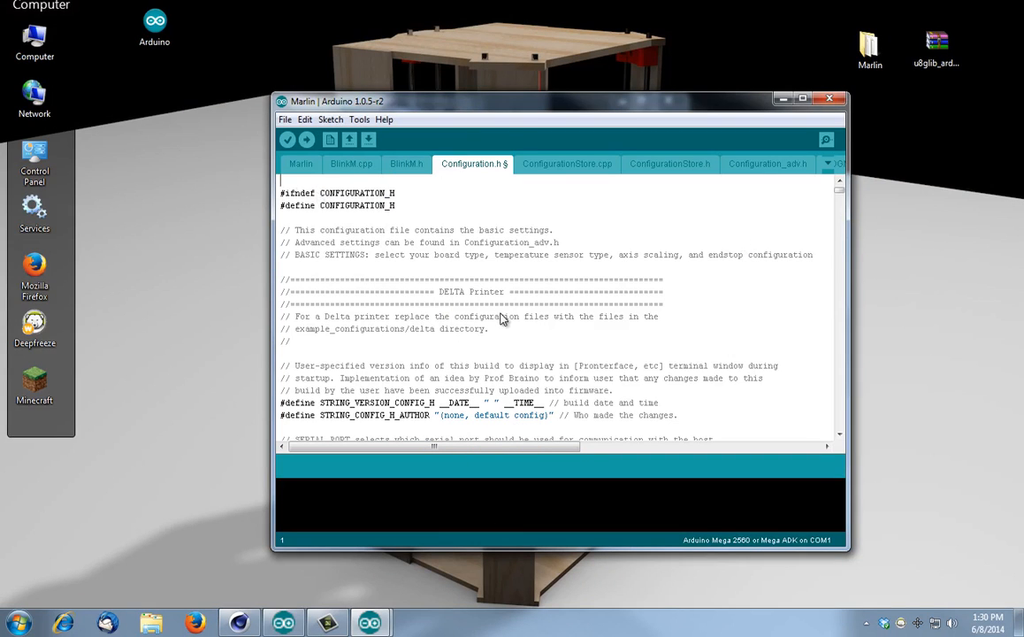
pyautogui.click(329, 120)
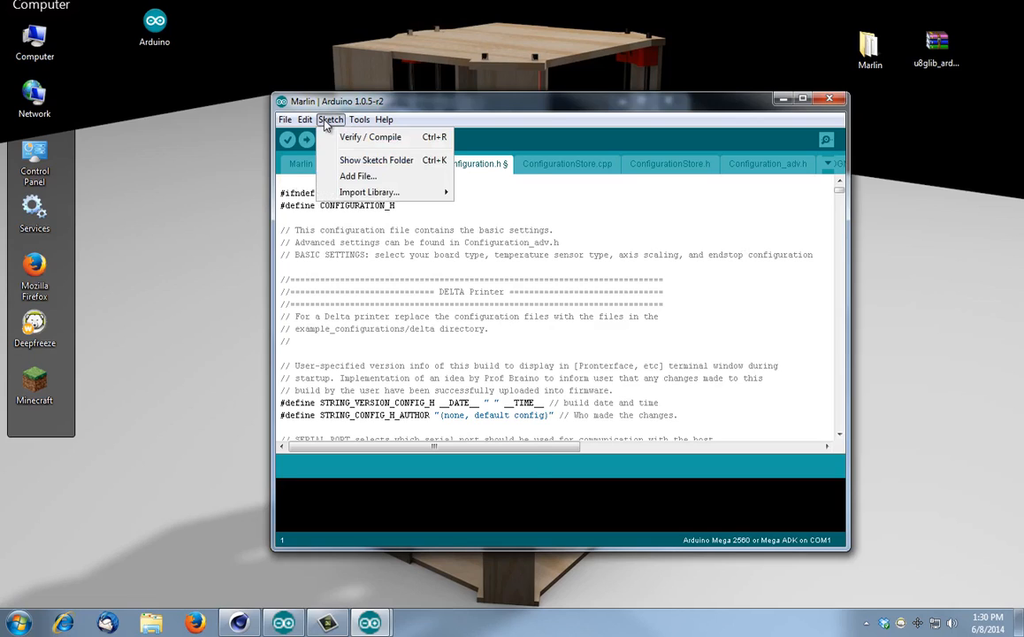
pyautogui.click(370, 191)
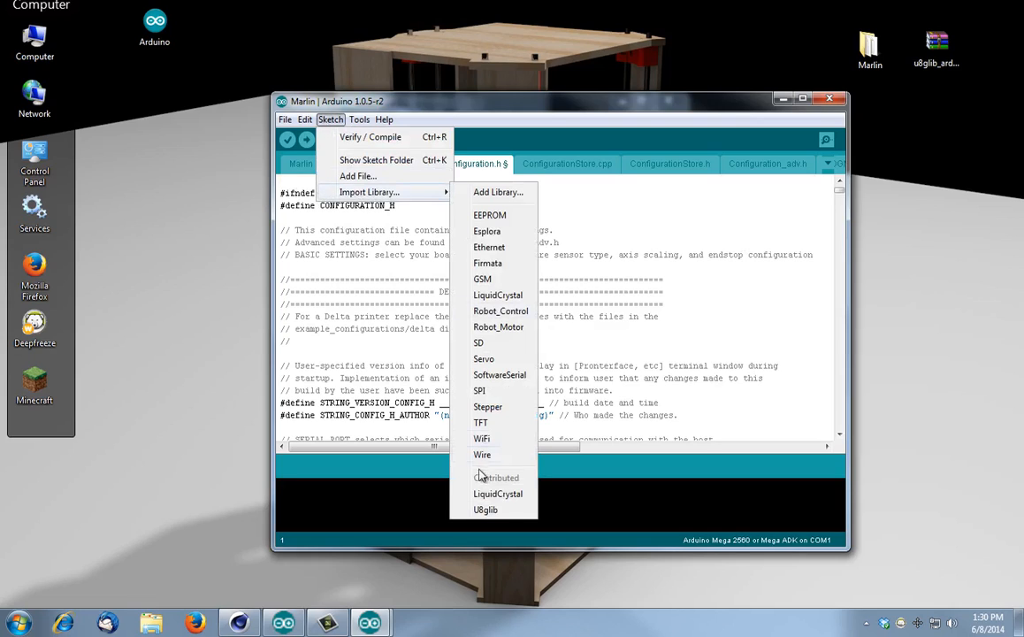
pyautogui.moveTo(485, 509)
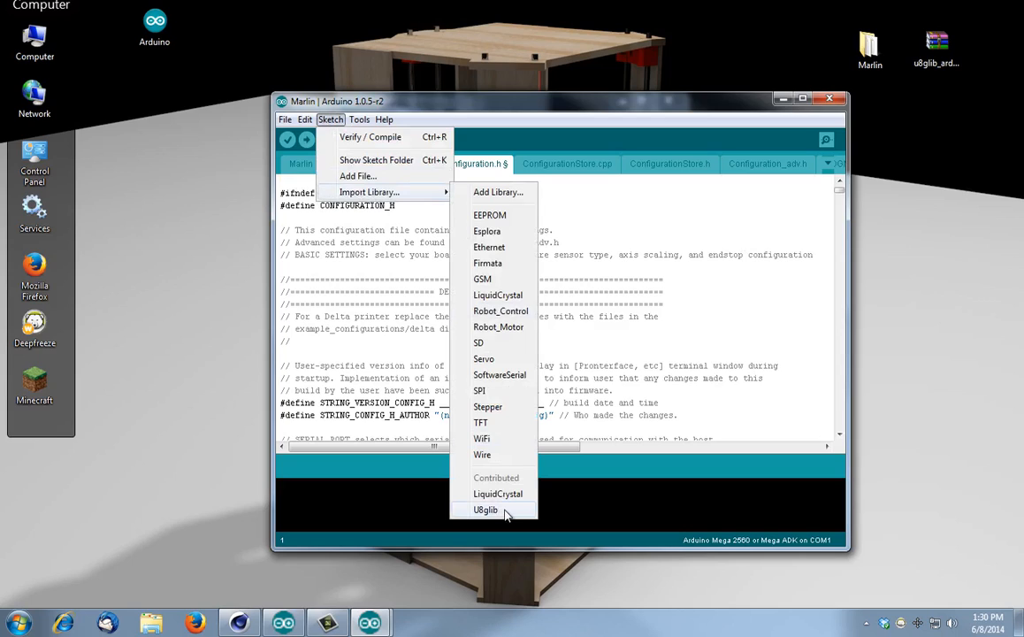
pyautogui.click(484, 509)
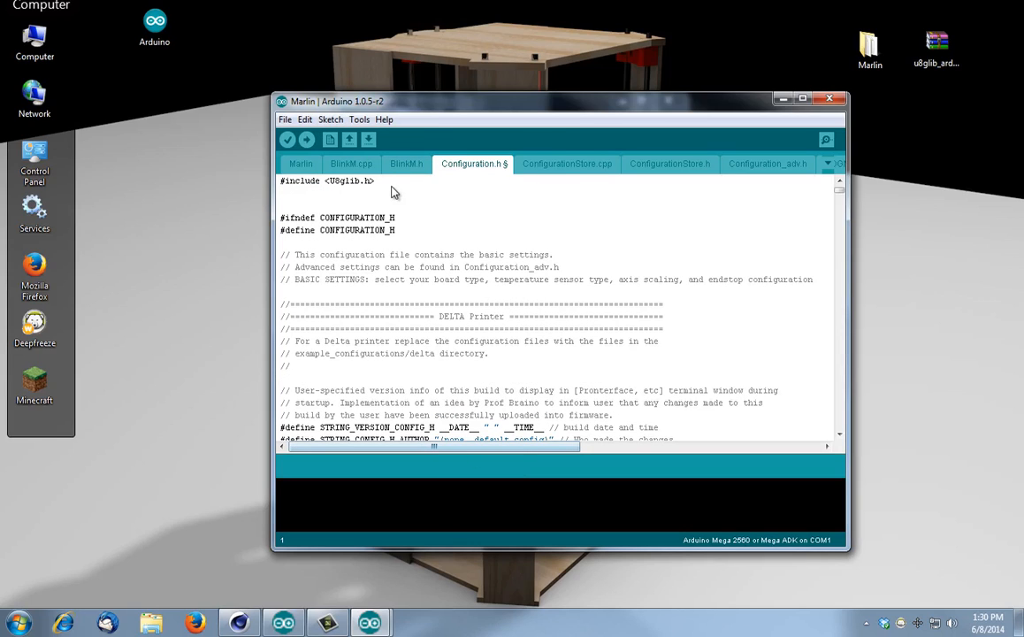
pyautogui.tripleClick(327, 180)
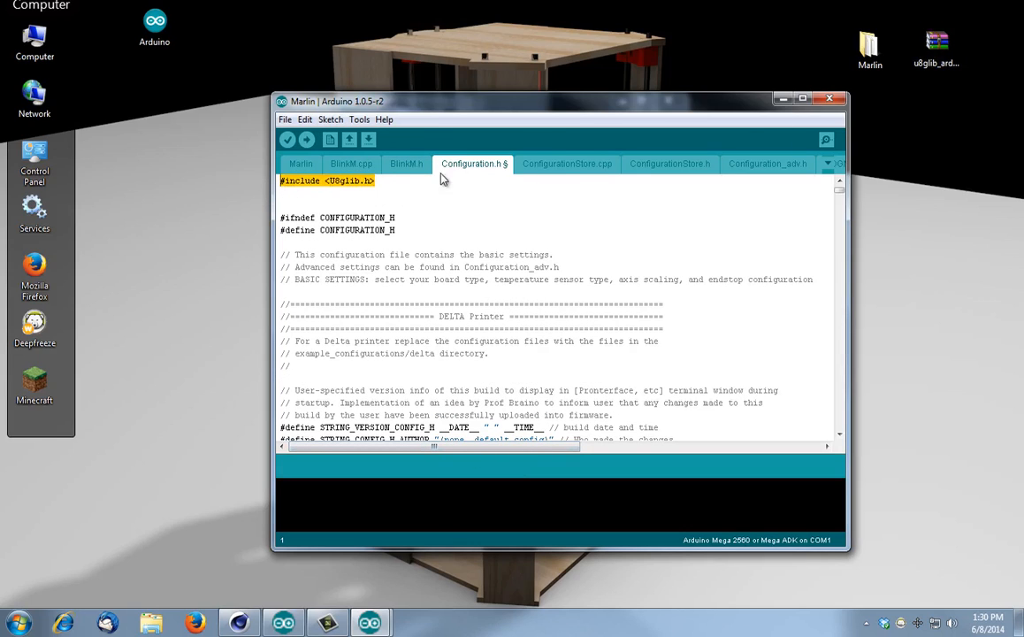
pyautogui.moveTo(387, 193)
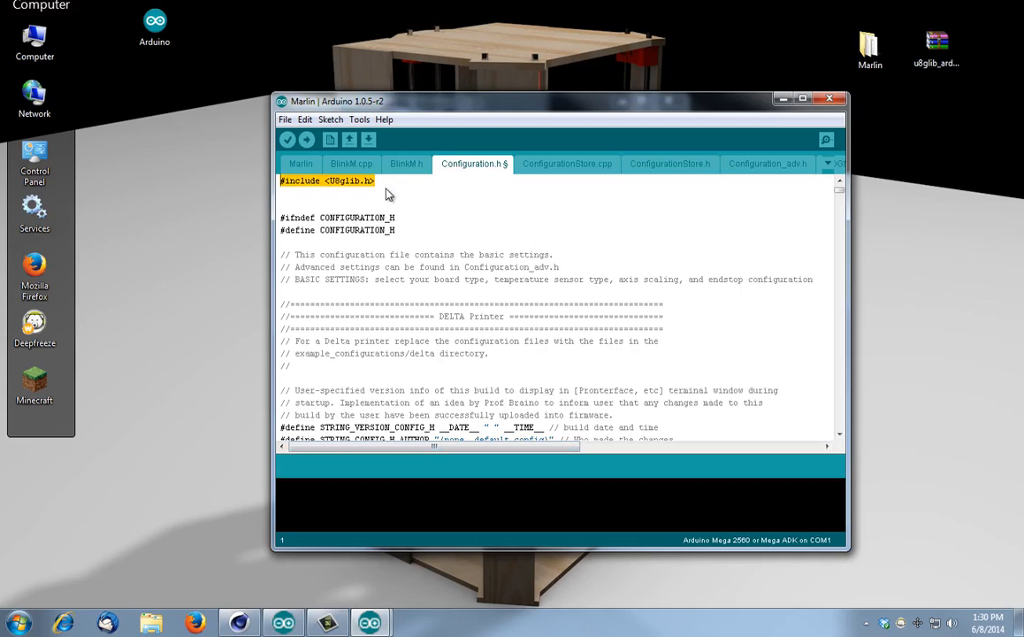
# Save the Marlin sketch with the new include via File > Save.
pyautogui.click(286, 120)
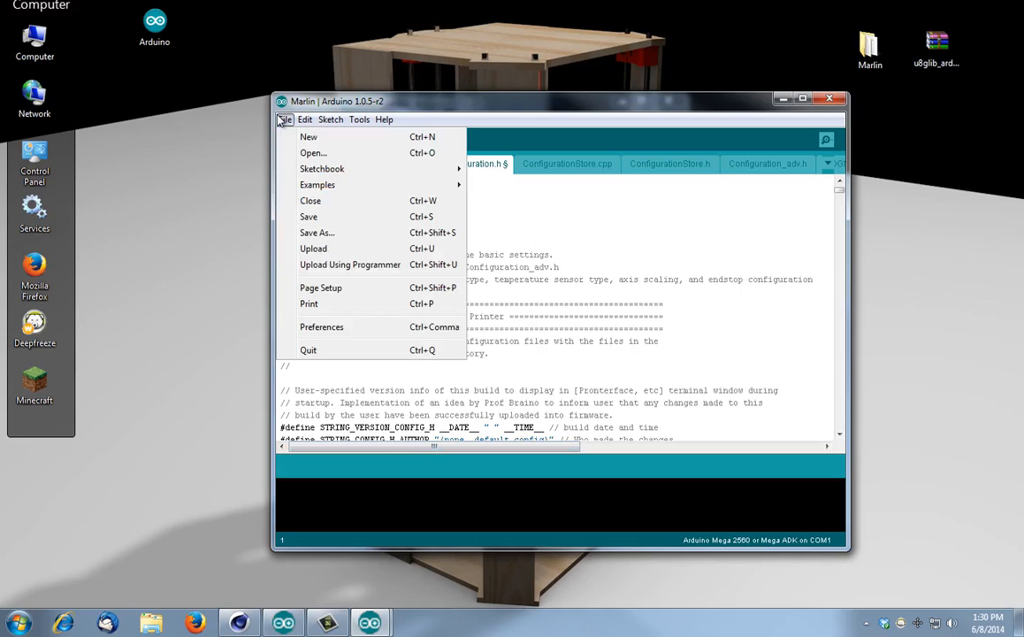
pyautogui.click(307, 216)
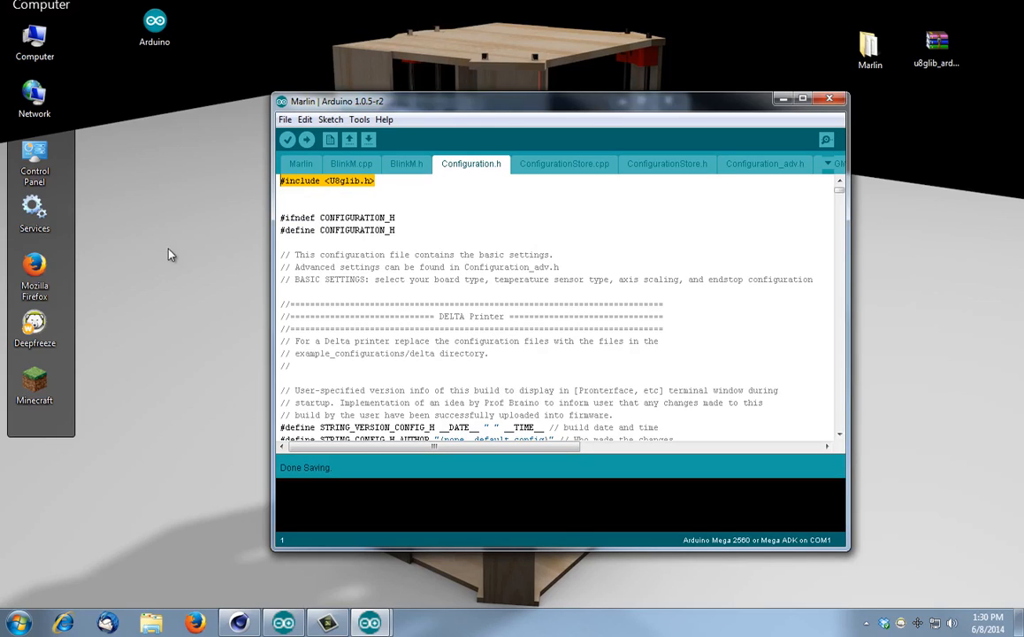
pyautogui.moveTo(679, 272)
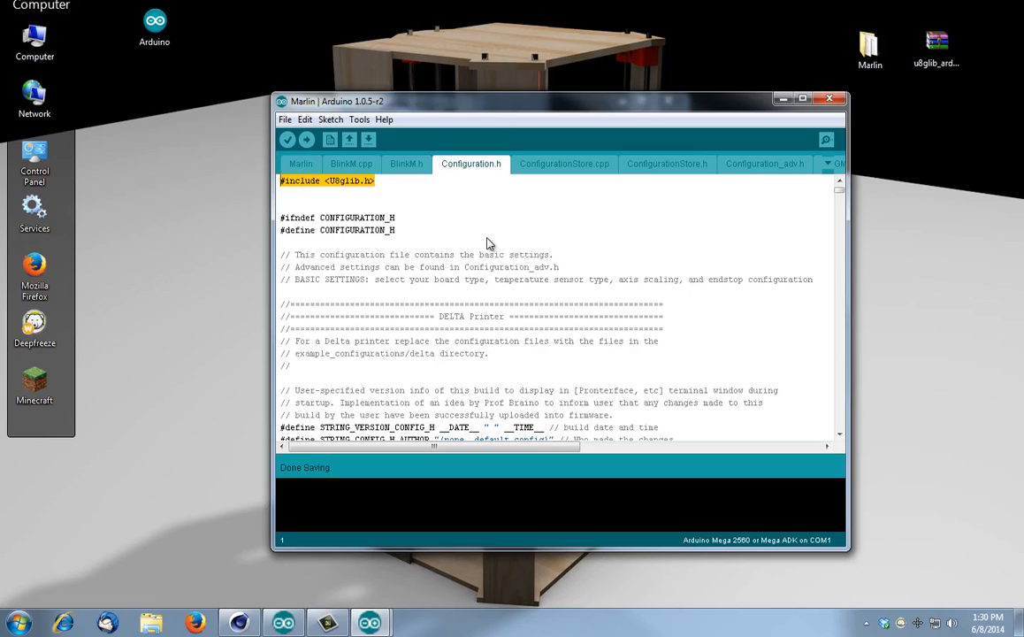
pyautogui.scroll(-3)
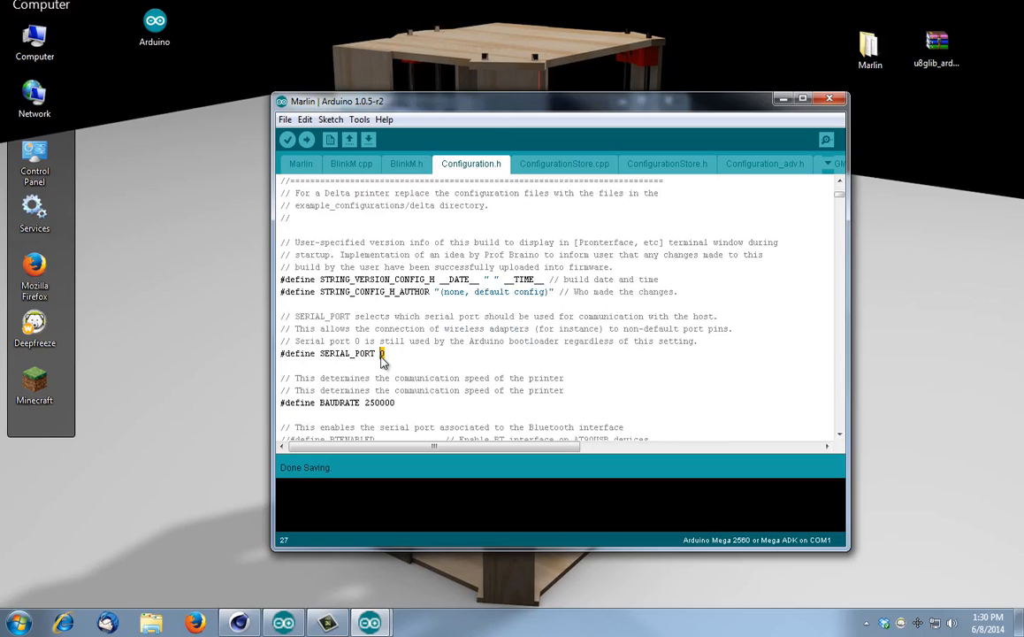
pyautogui.moveTo(414, 363)
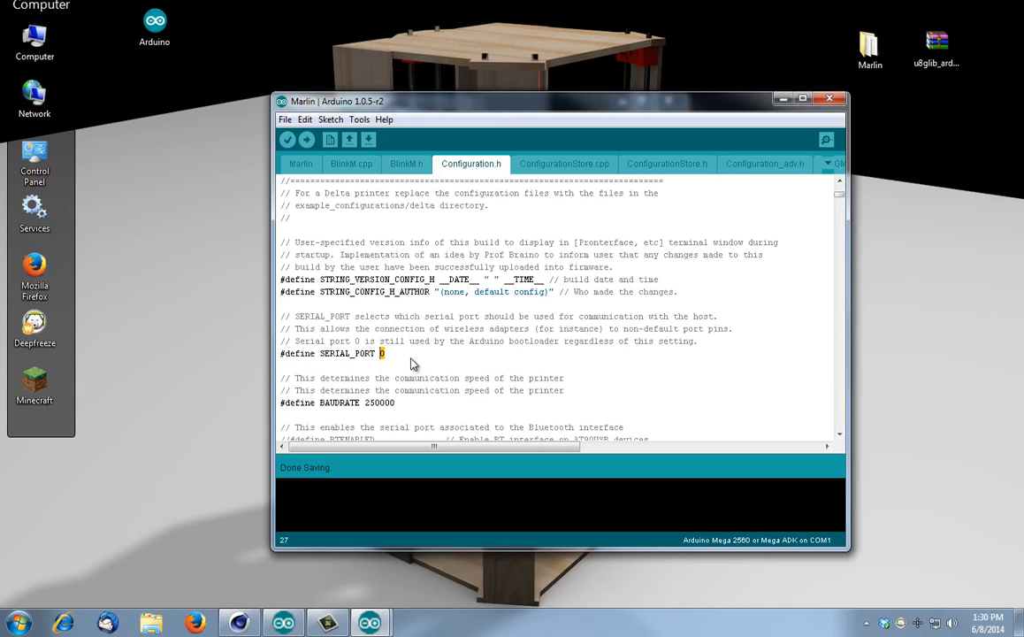
pyautogui.moveTo(416, 344)
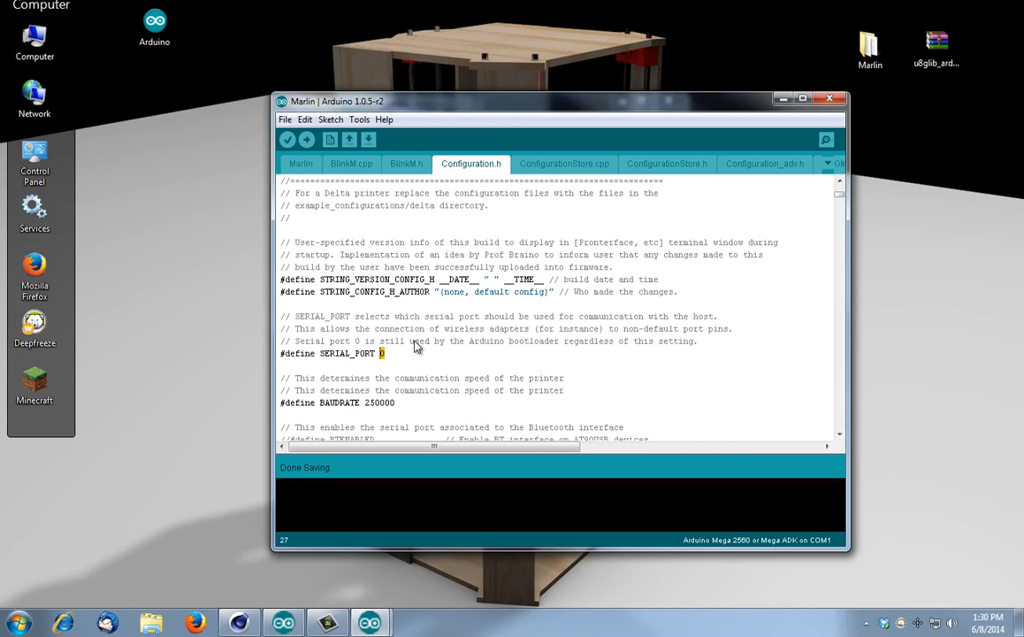
pyautogui.scroll(-3)
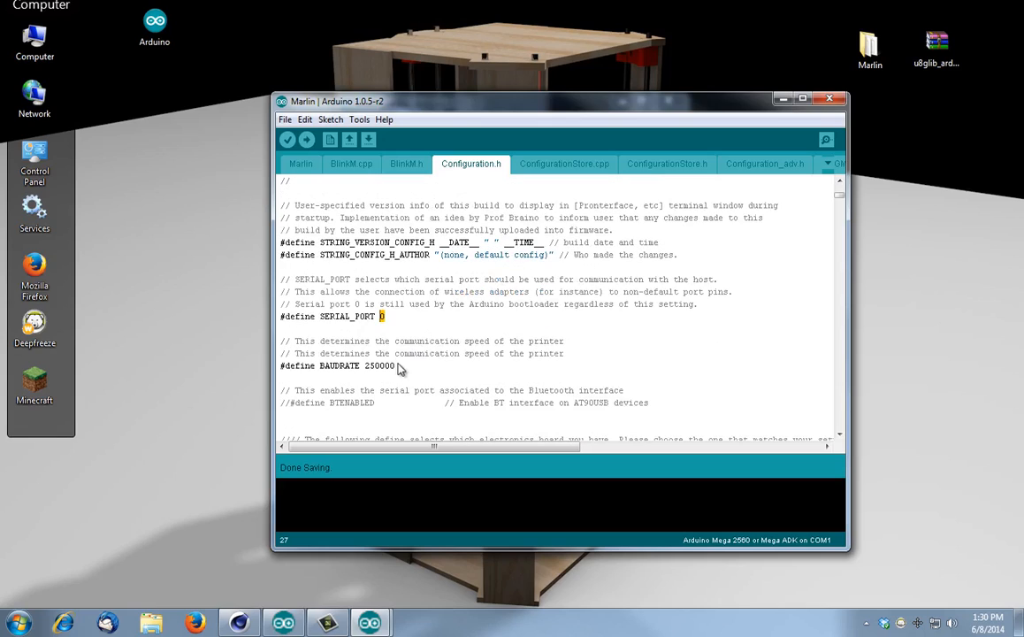
pyautogui.doubleClick(380, 364)
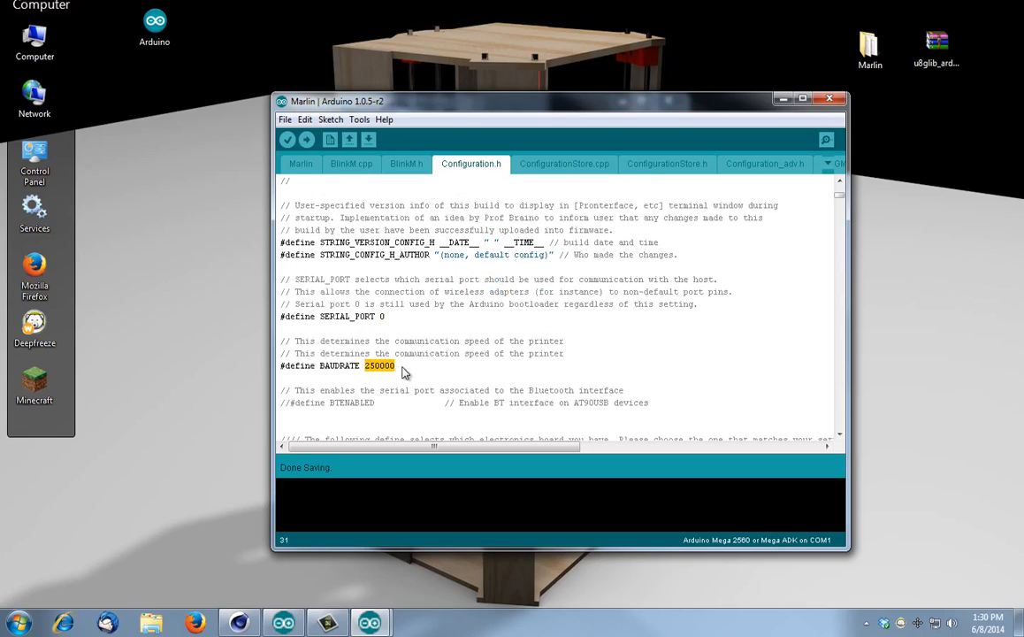
pyautogui.moveTo(442, 330)
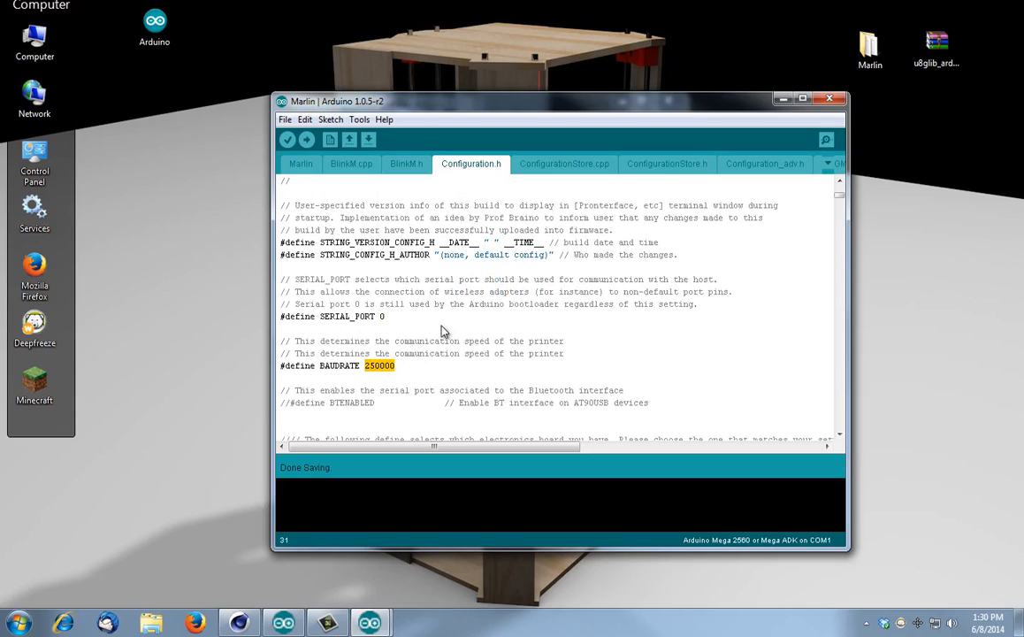
pyautogui.moveTo(375, 378)
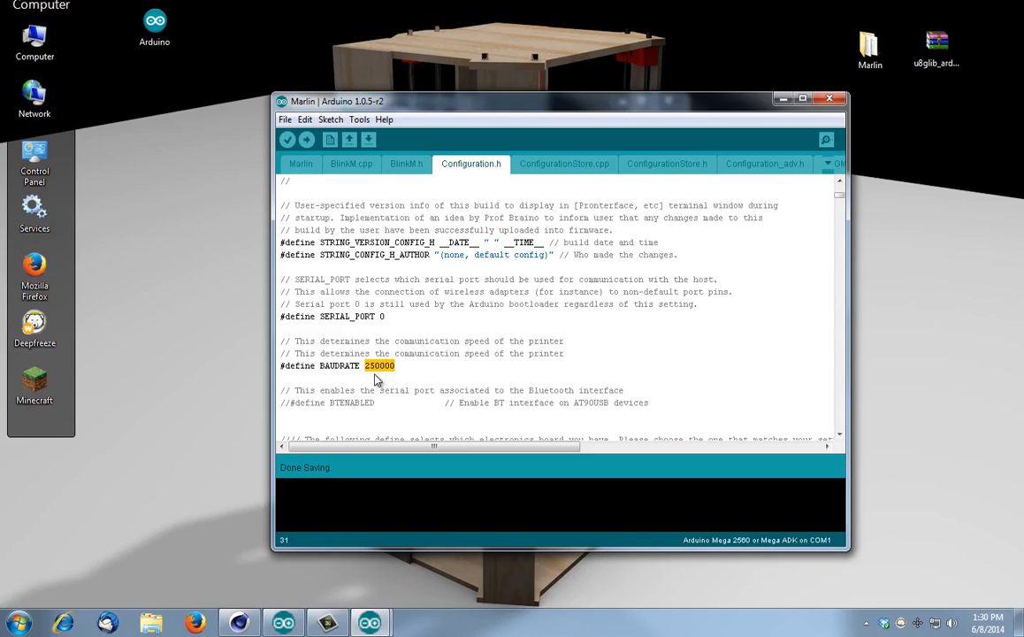
pyautogui.moveTo(442, 322)
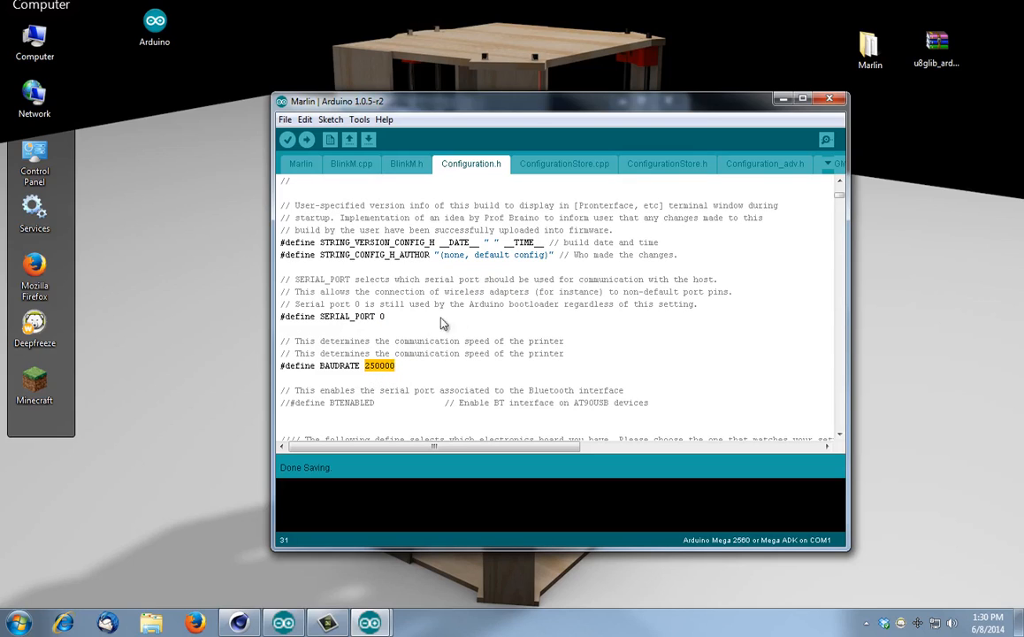
pyautogui.scroll(-3)
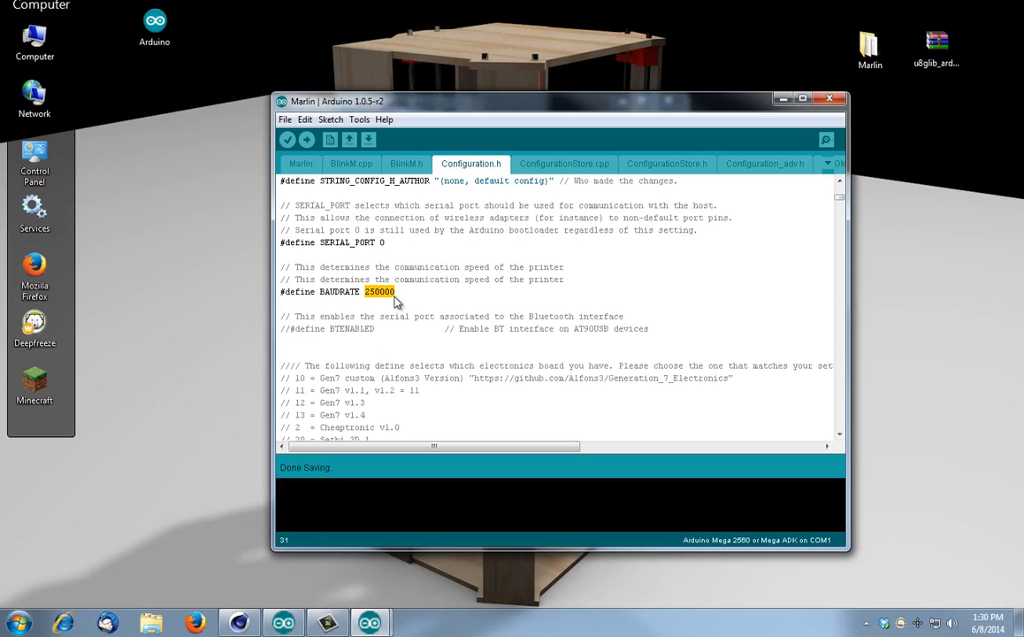
pyautogui.moveTo(403, 304)
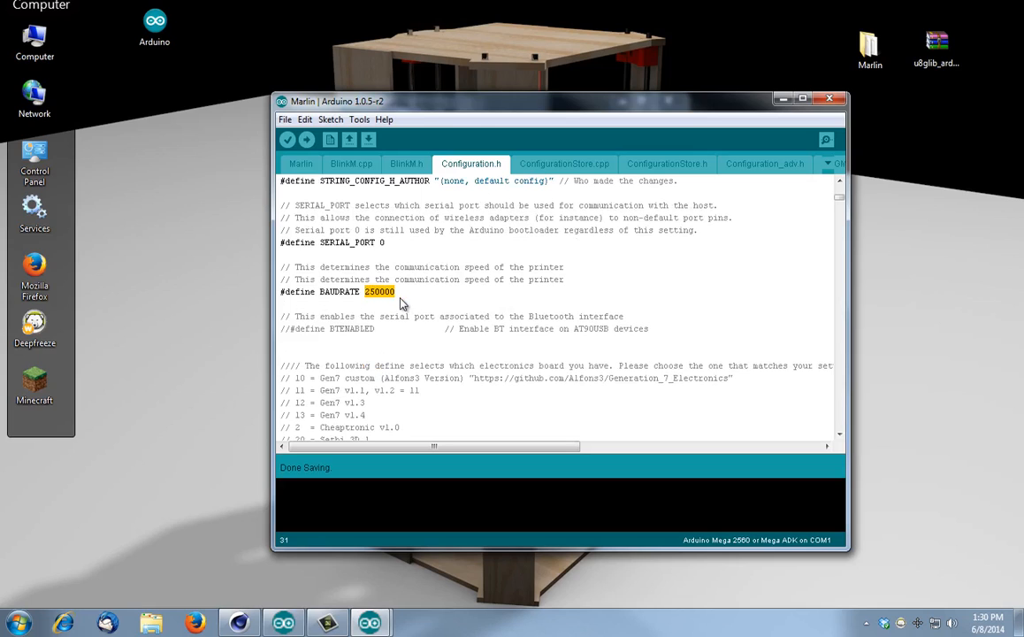
pyautogui.scroll(-3)
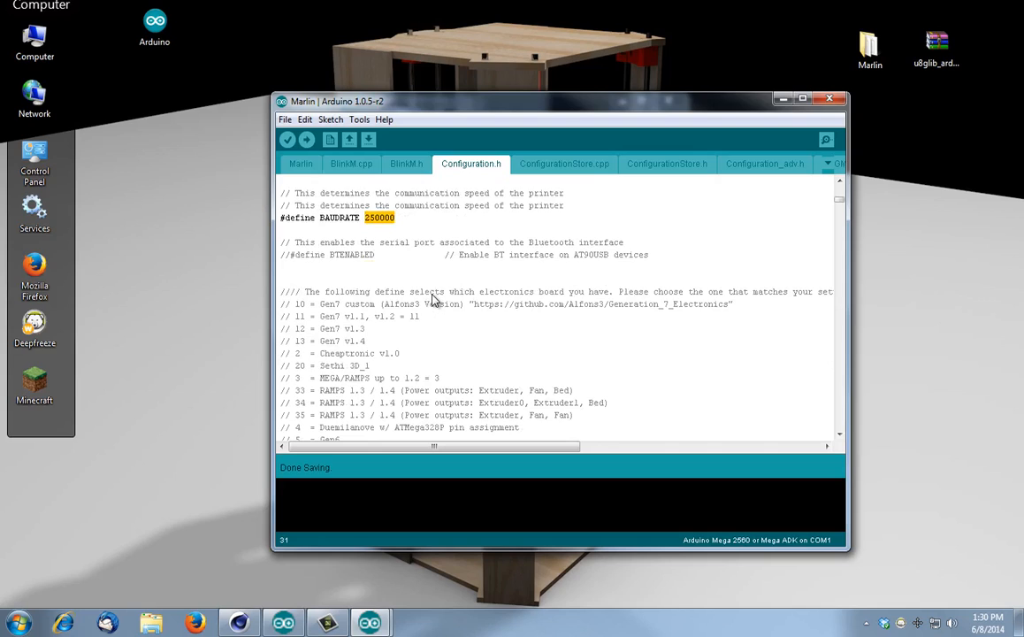
pyautogui.scroll(-3)
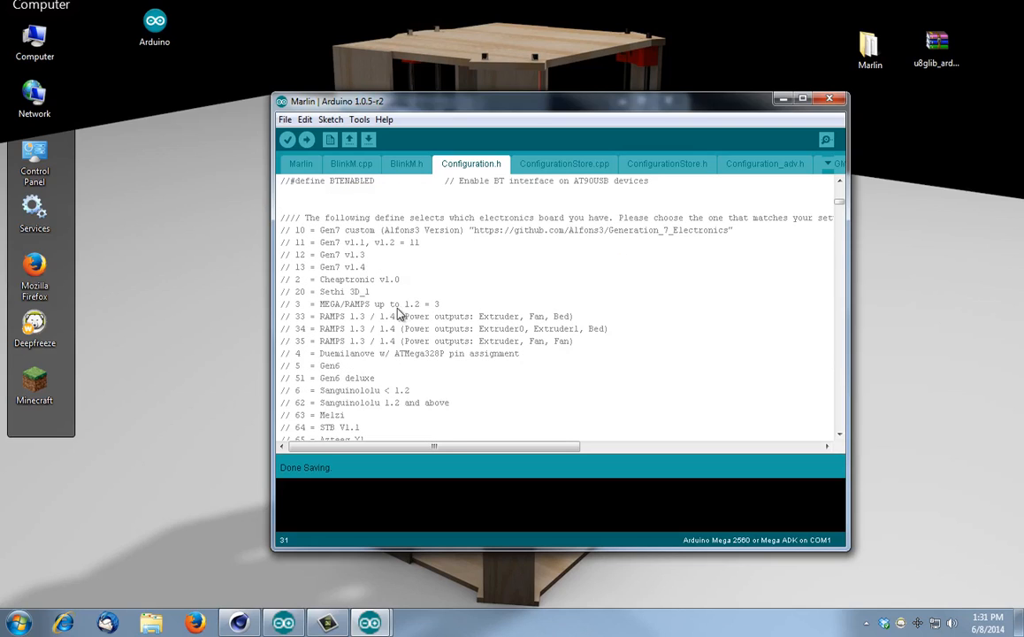
pyautogui.moveTo(366, 214)
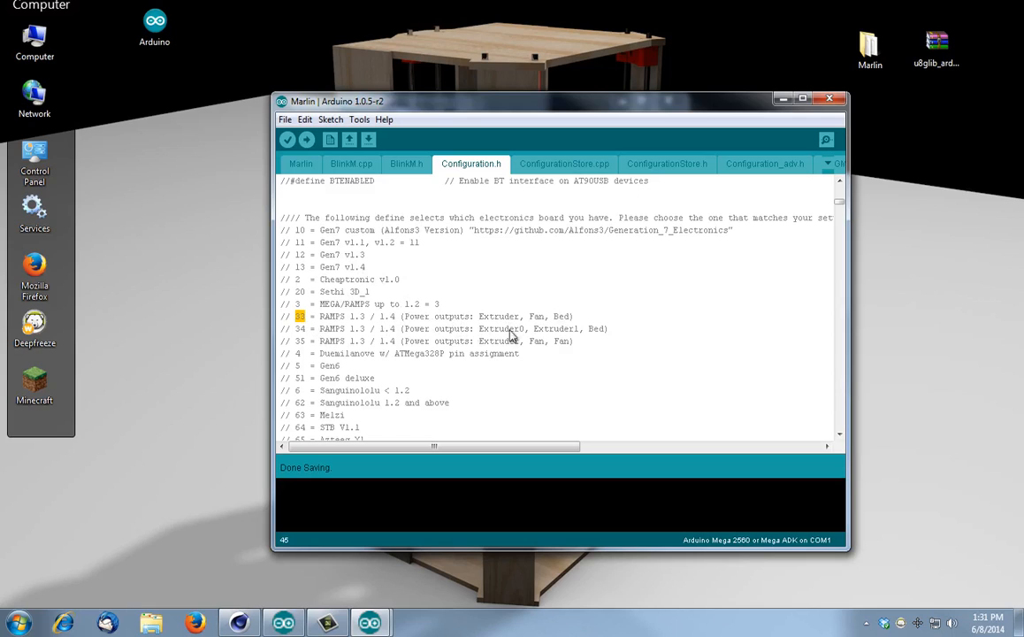
pyautogui.scroll(-3)
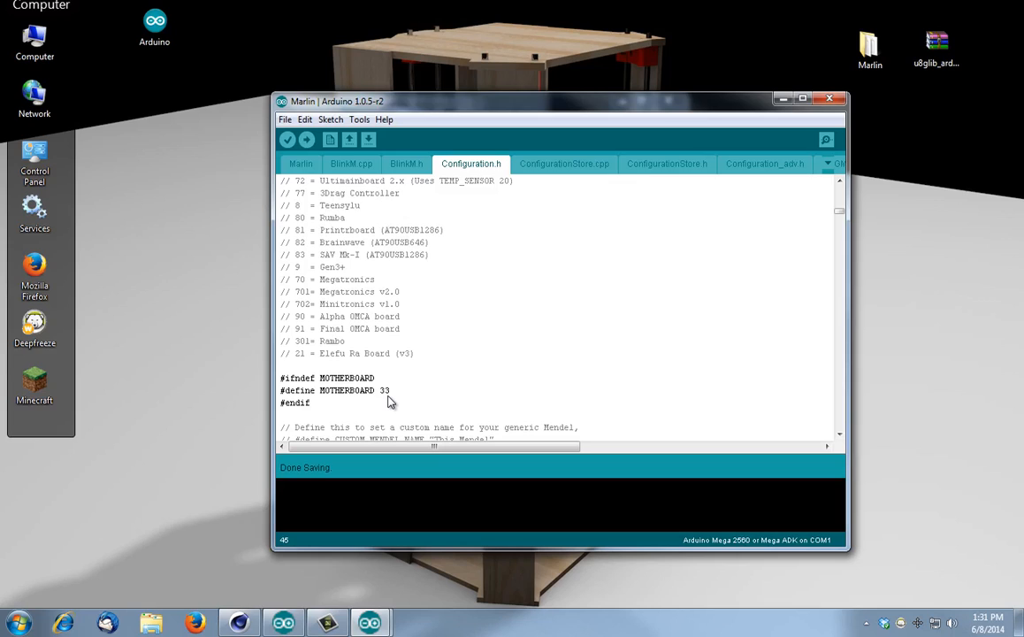
pyautogui.doubleClick(399, 391)
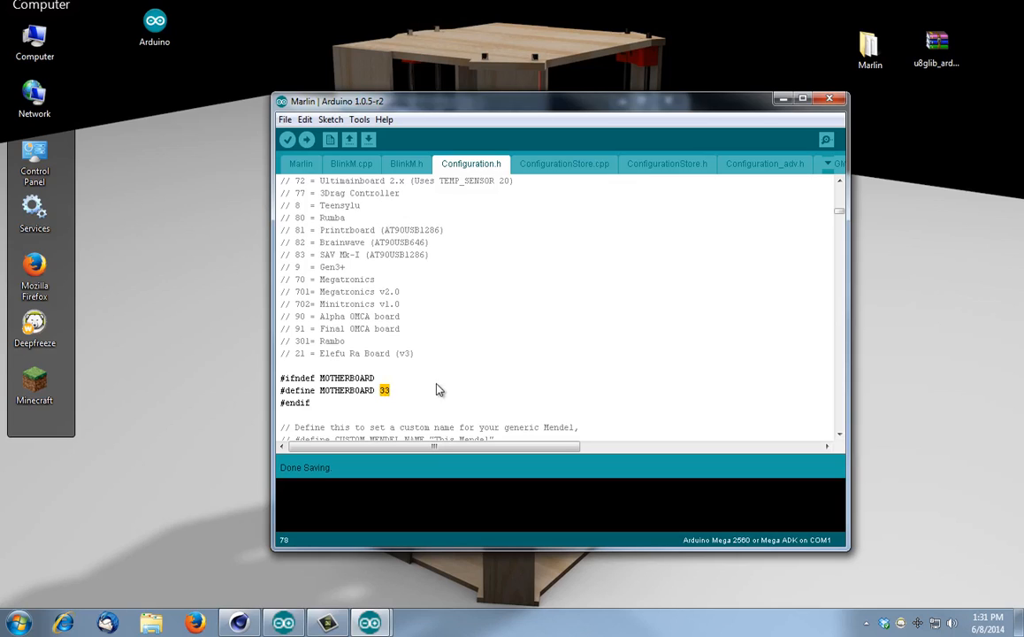
pyautogui.scroll(-3)
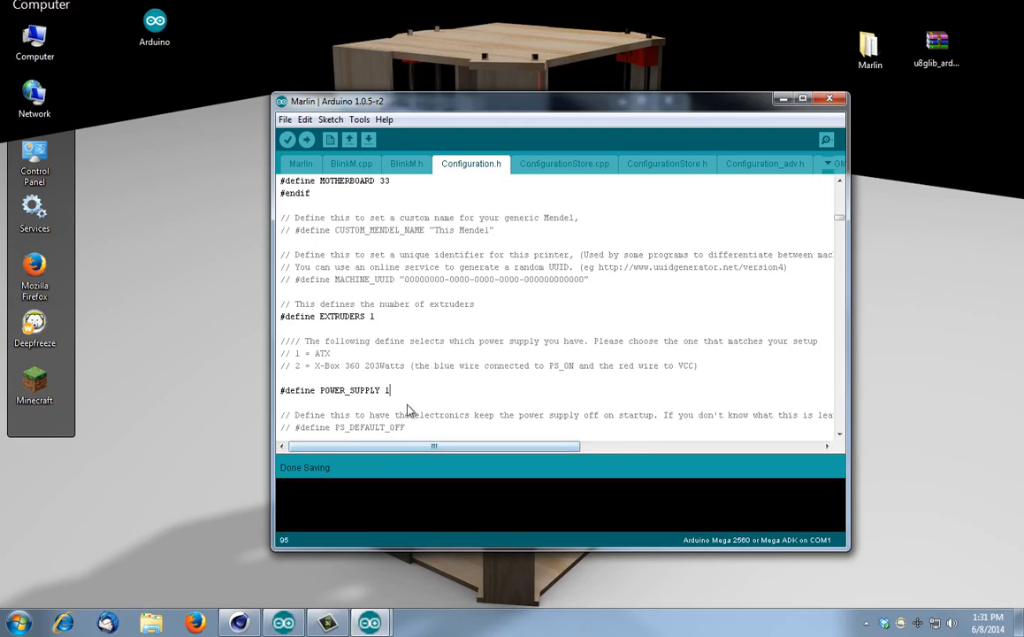
pyautogui.scroll(-3)
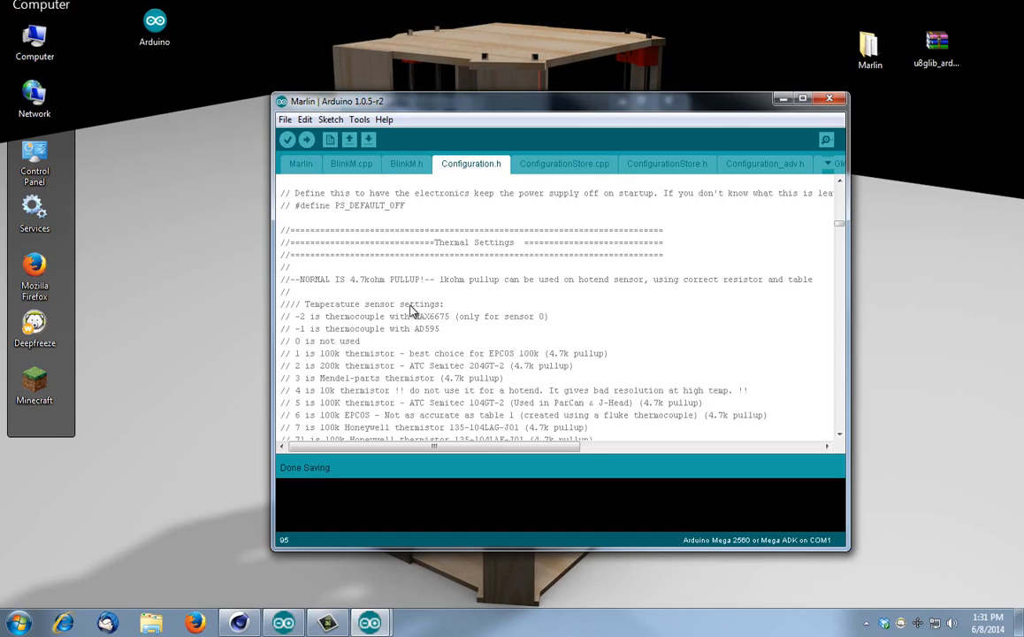
pyautogui.moveTo(410, 332)
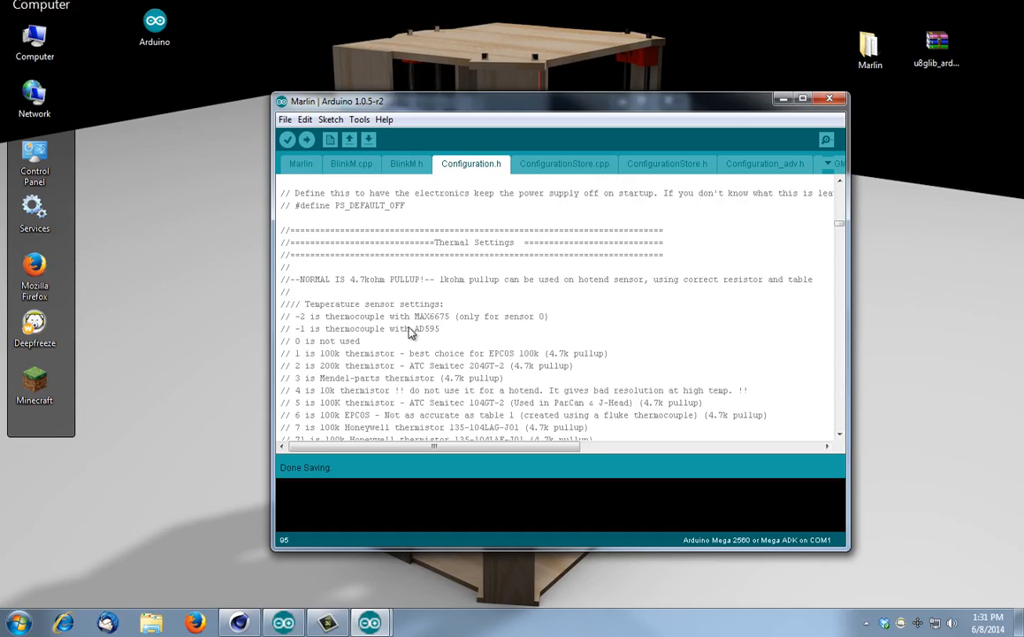
pyautogui.moveTo(299, 357)
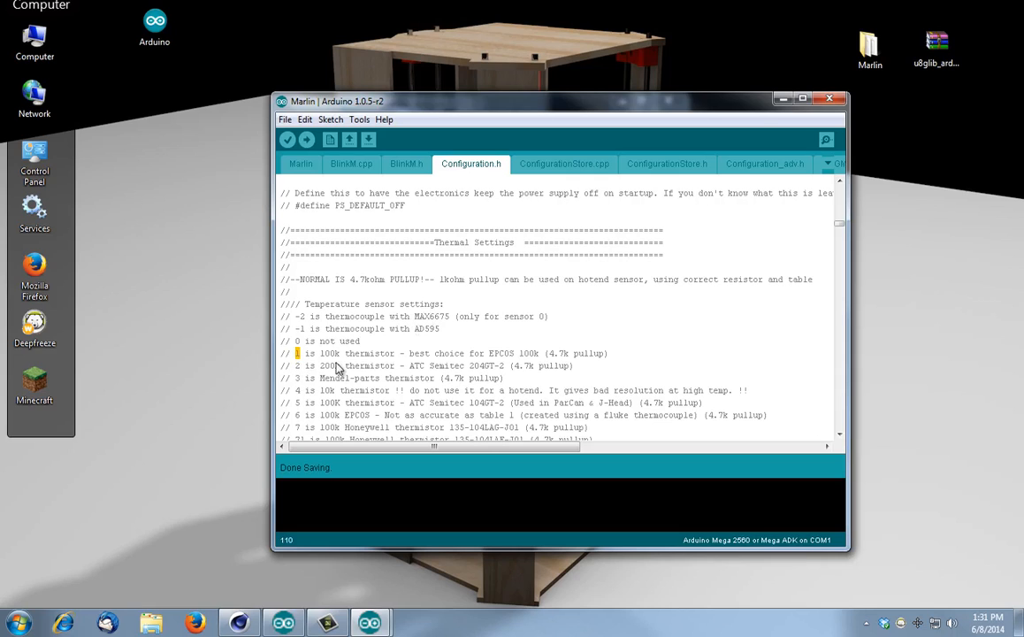
pyautogui.scroll(-3)
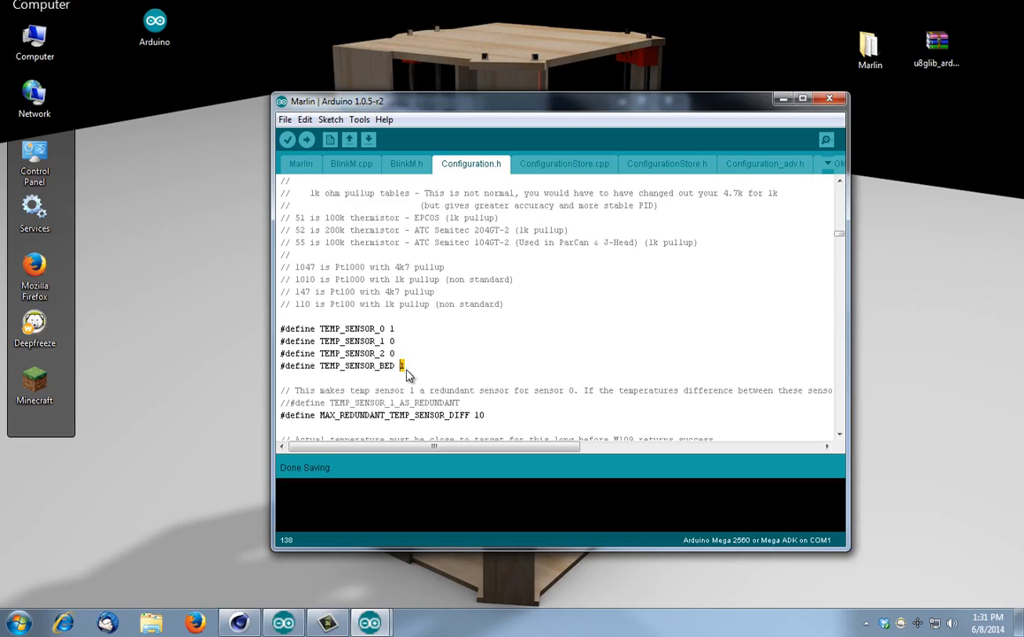
pyautogui.scroll(-3)
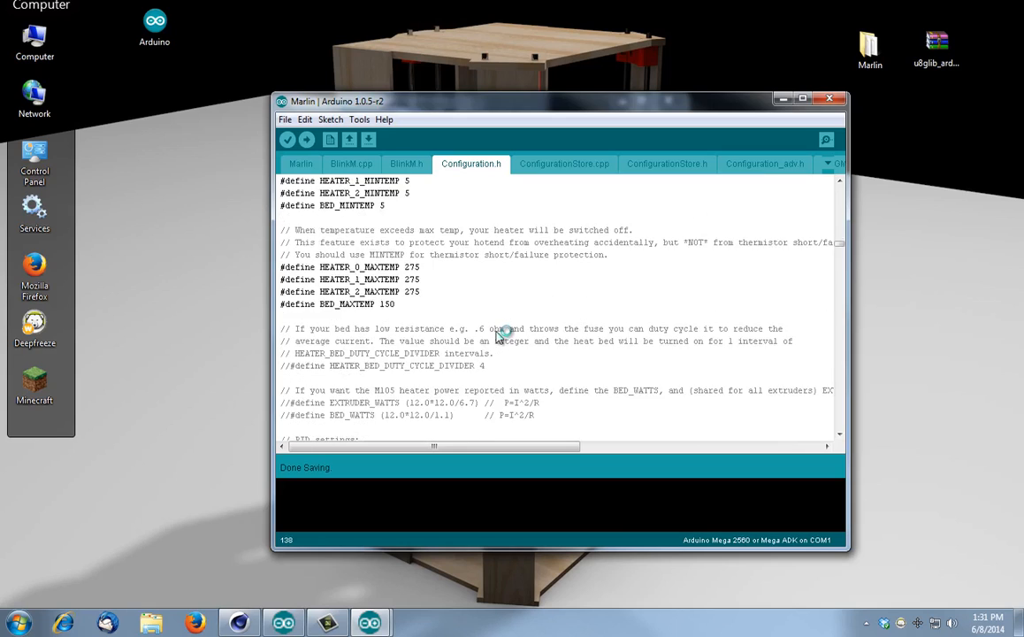
pyautogui.scroll(-3)
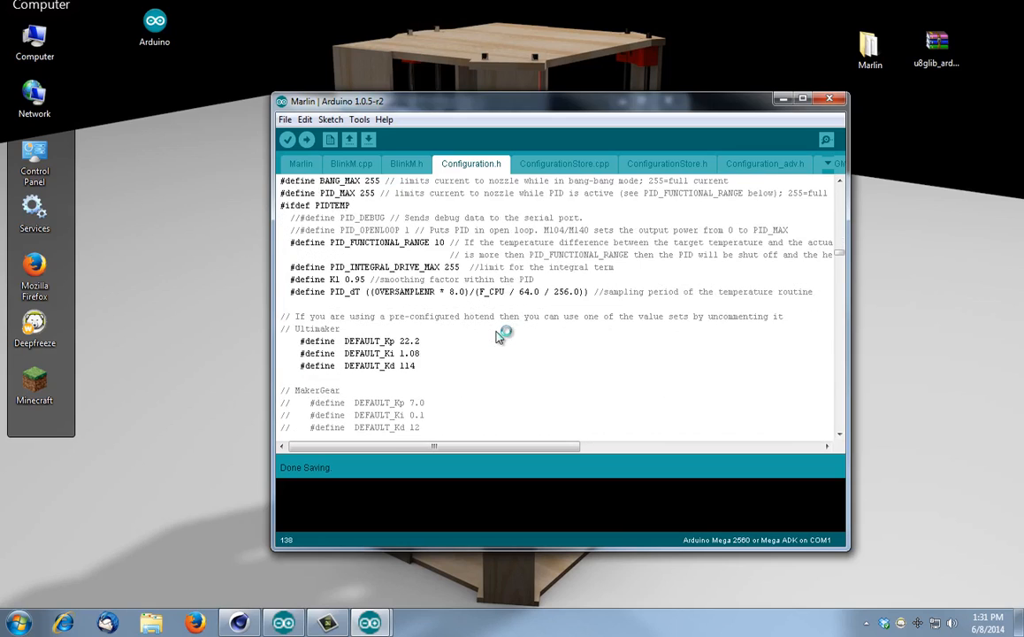
pyautogui.scroll(-3)
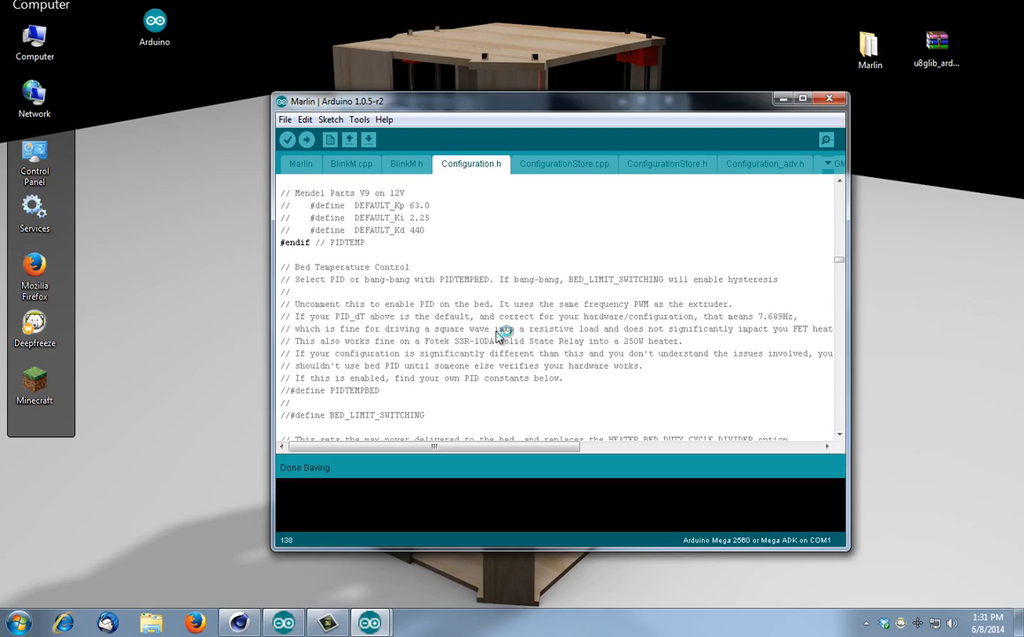
pyautogui.scroll(-3)
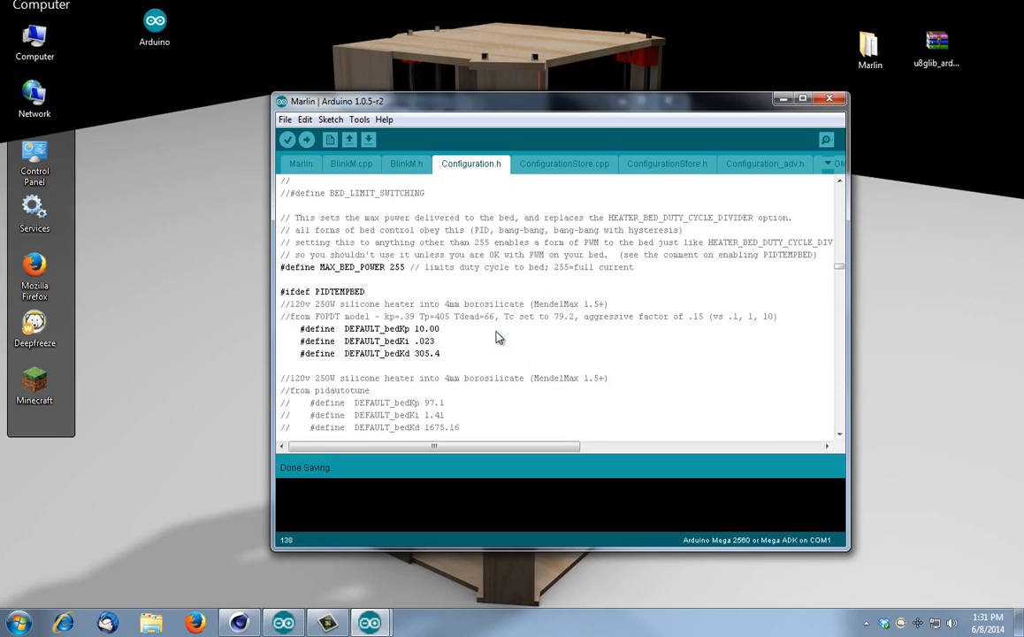
pyautogui.scroll(-3)
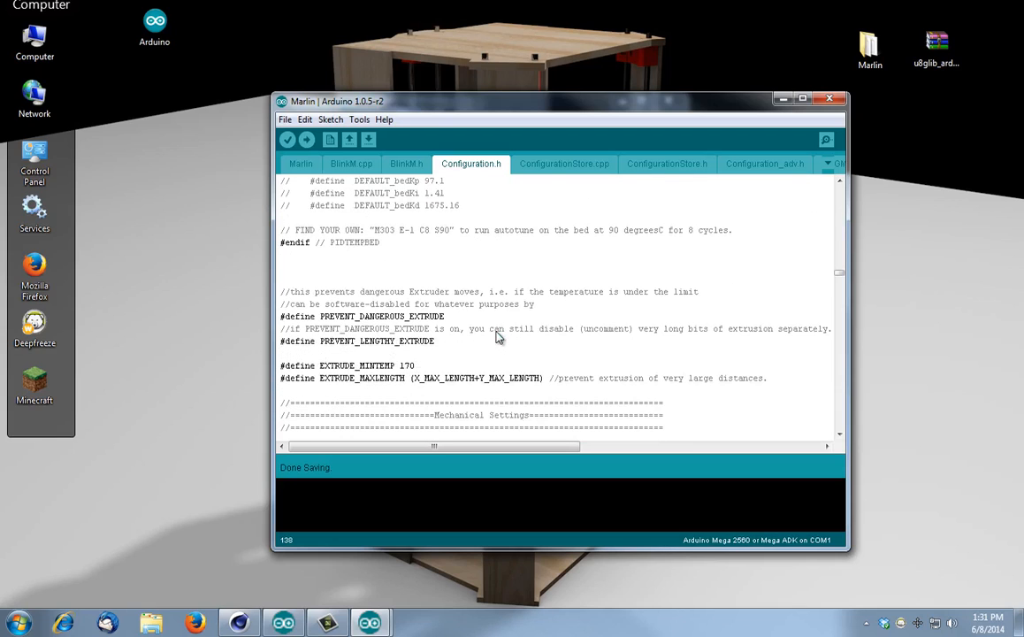
pyautogui.scroll(-3)
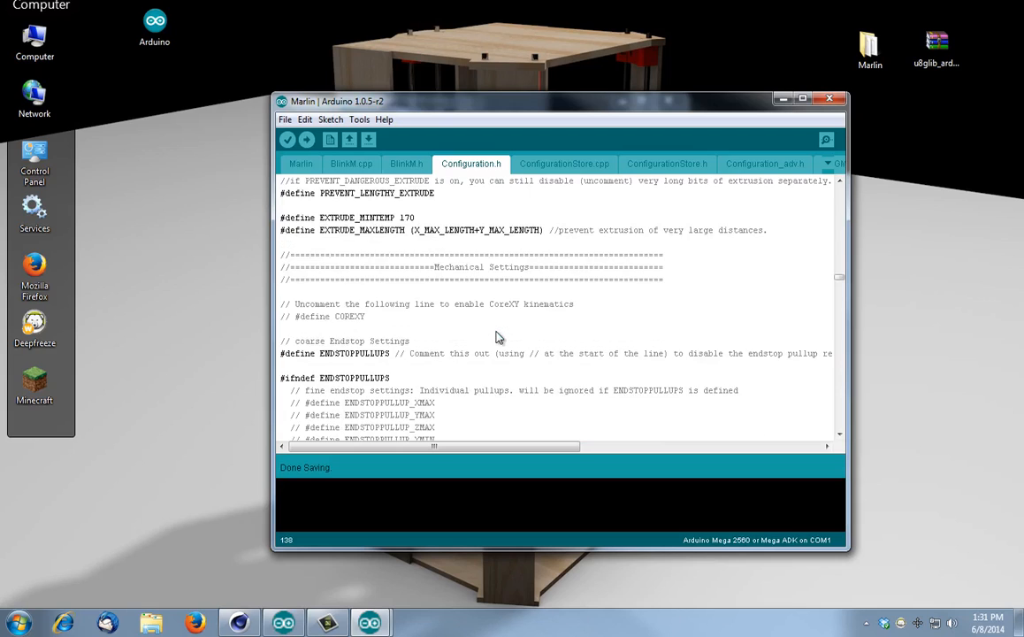
pyautogui.scroll(-3)
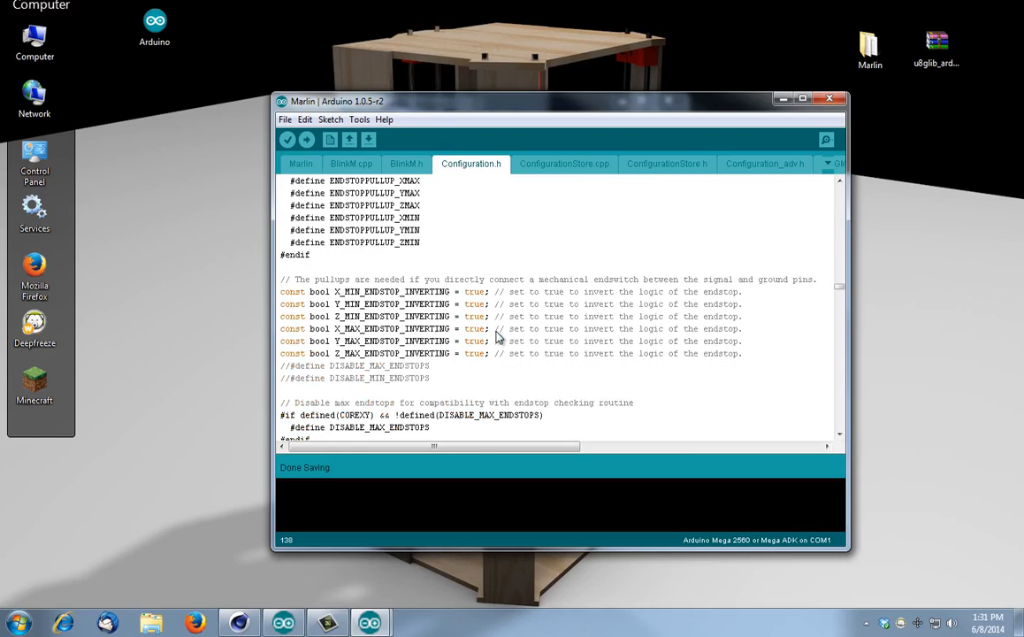
pyautogui.scroll(-3)
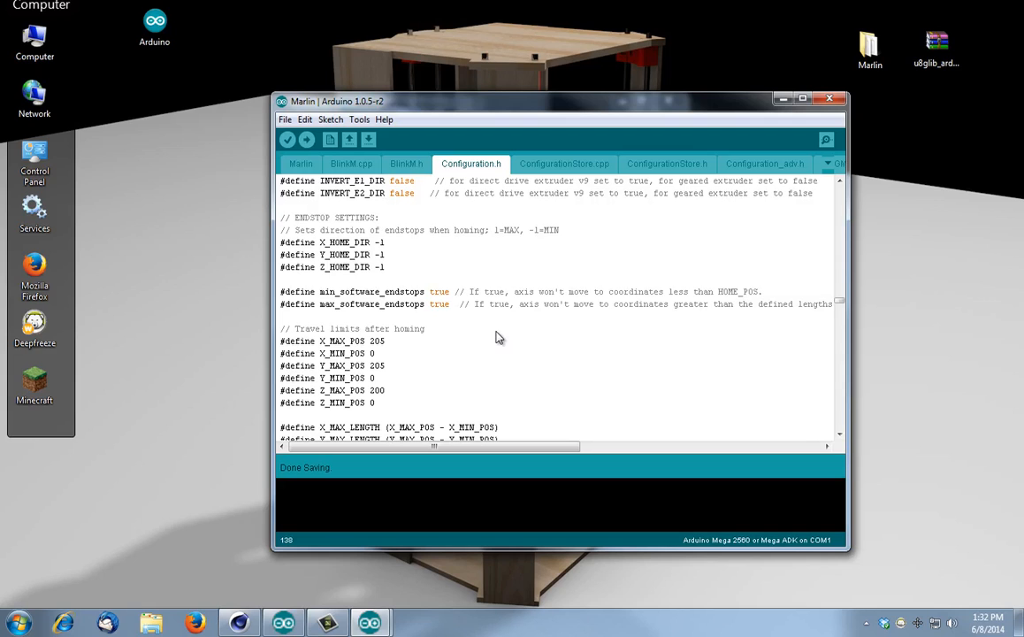
pyautogui.scroll(-3)
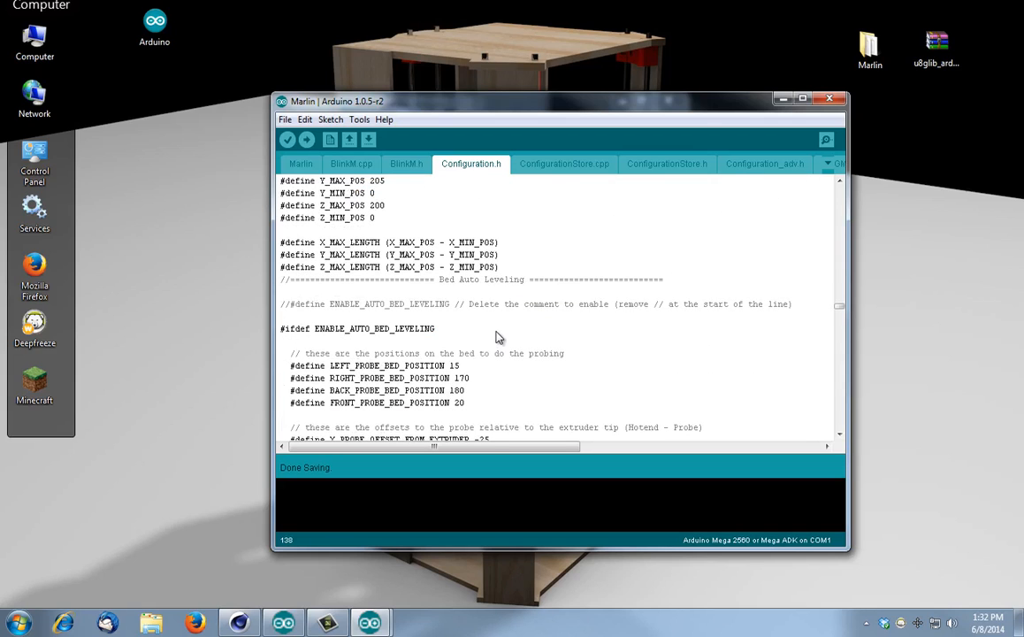
pyautogui.scroll(-3)
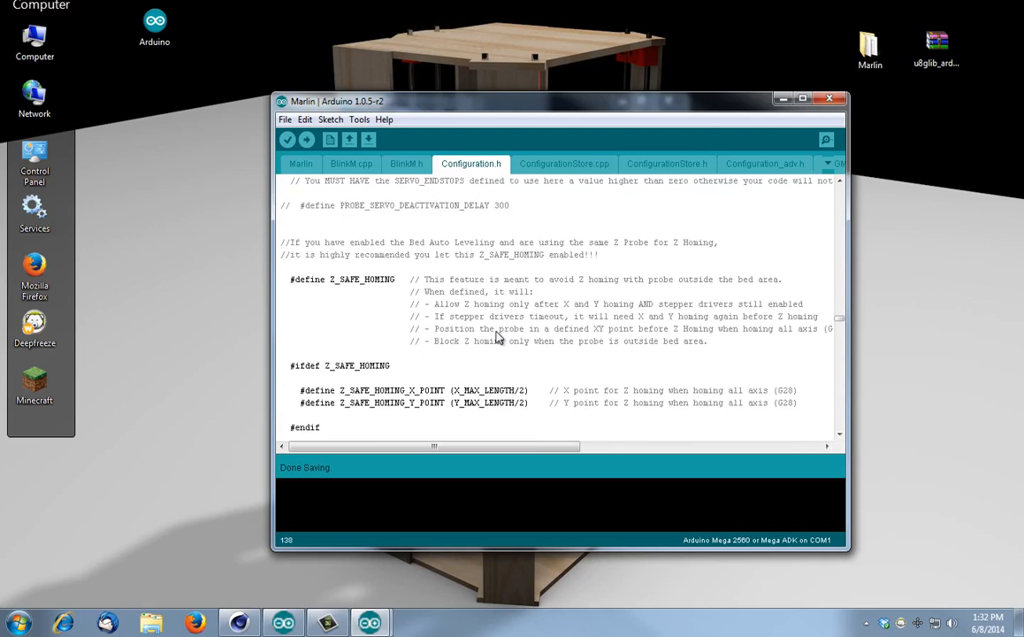
pyautogui.scroll(-3)
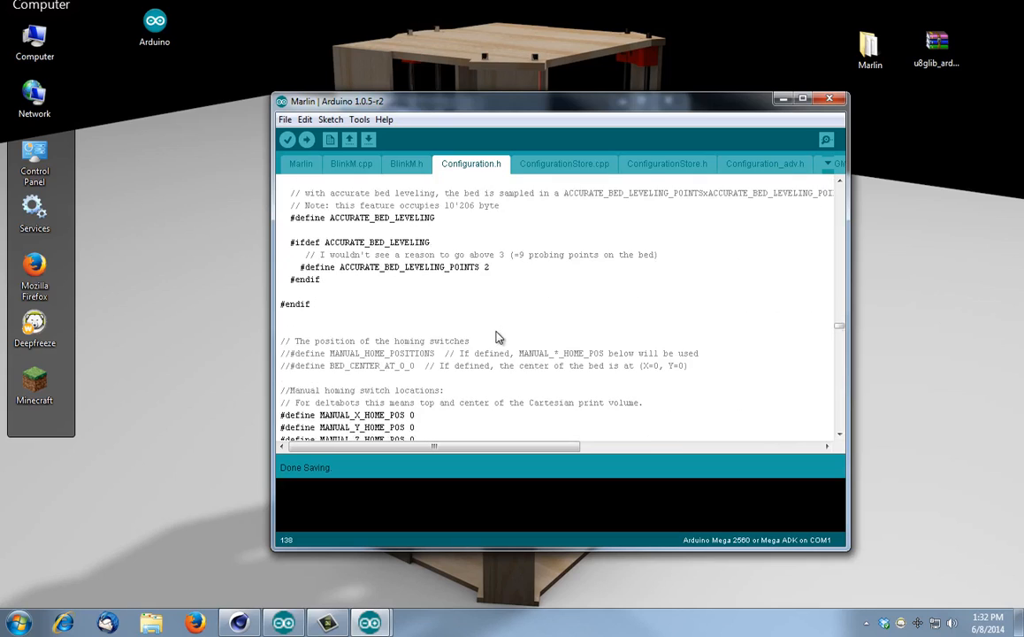
pyautogui.scroll(-3)
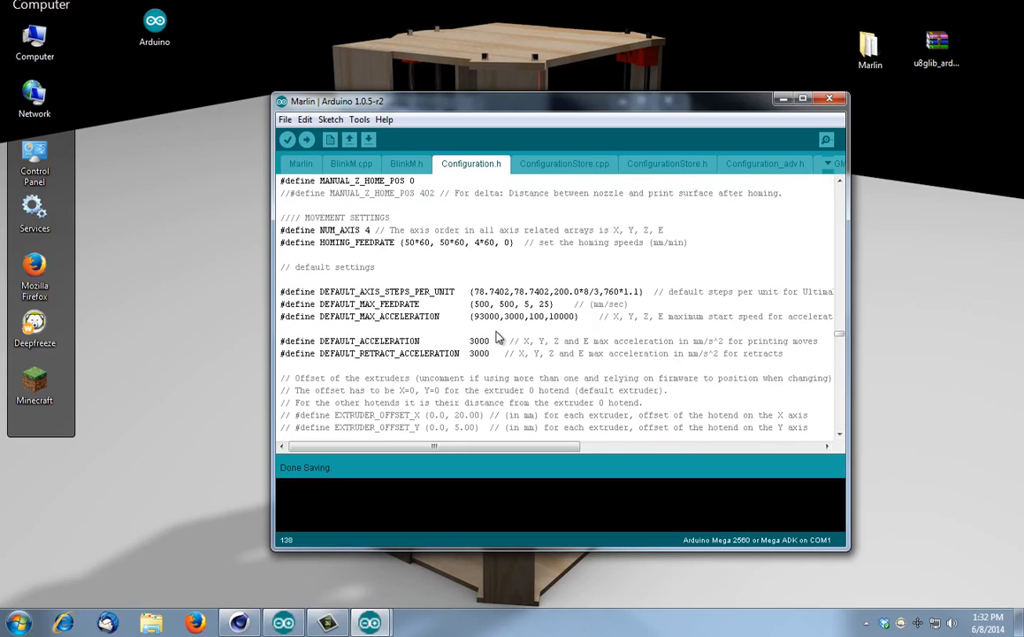
pyautogui.scroll(-3)
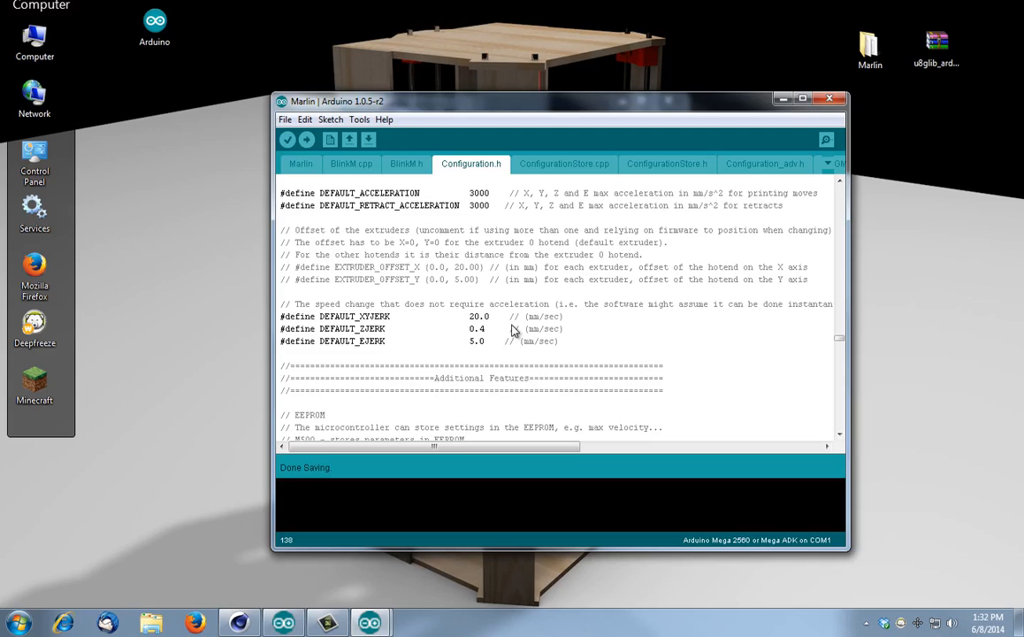
pyautogui.scroll(-3)
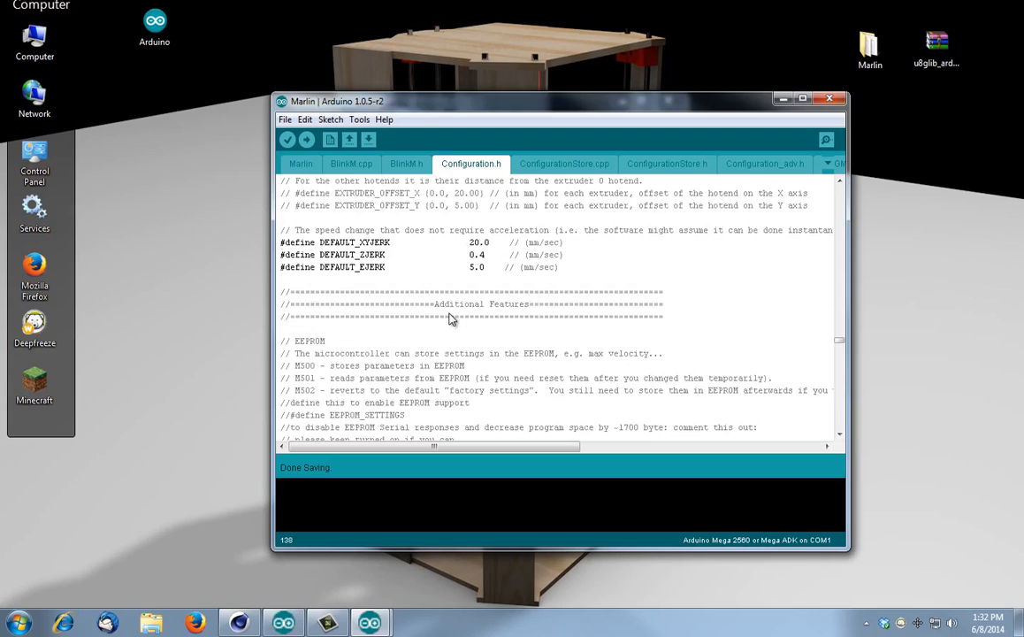
# Scroll Configuration.h down past the preheat constants to the LCD and SD support section.
pyautogui.scroll(-3)
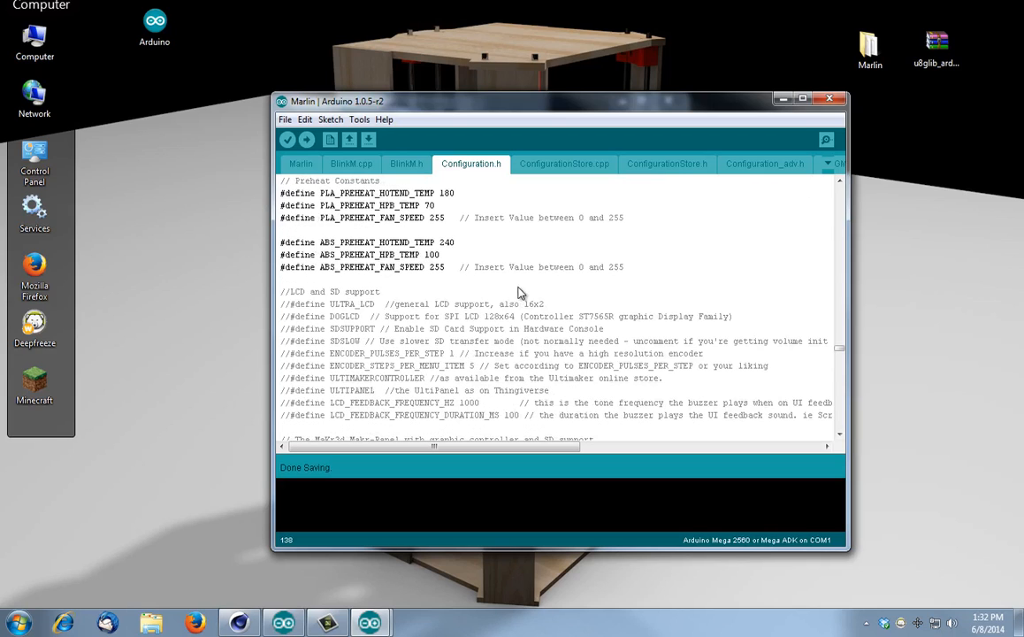
pyautogui.moveTo(456, 317)
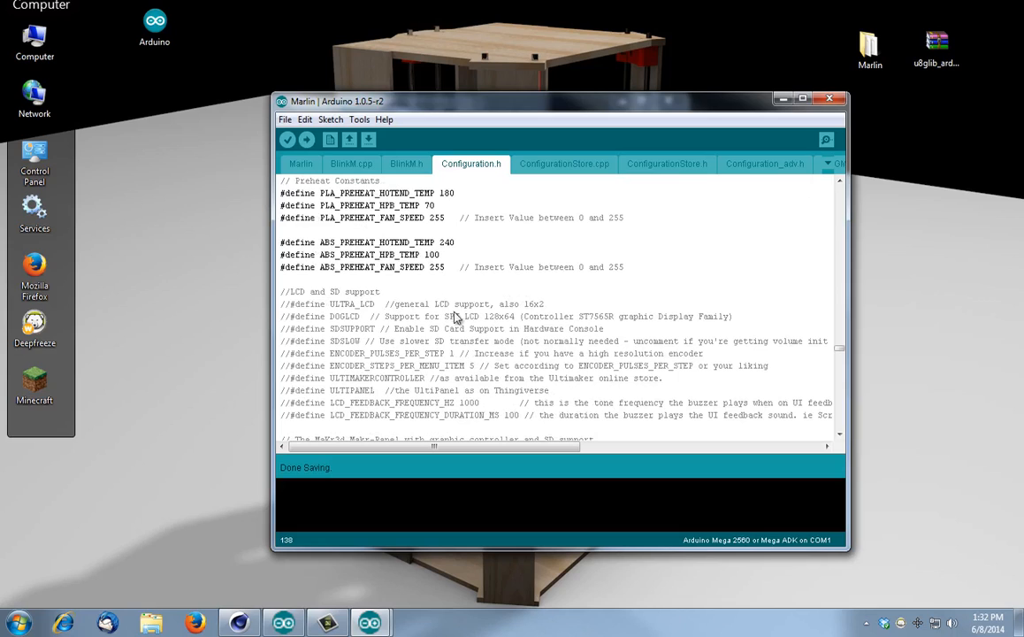
pyautogui.scroll(-3)
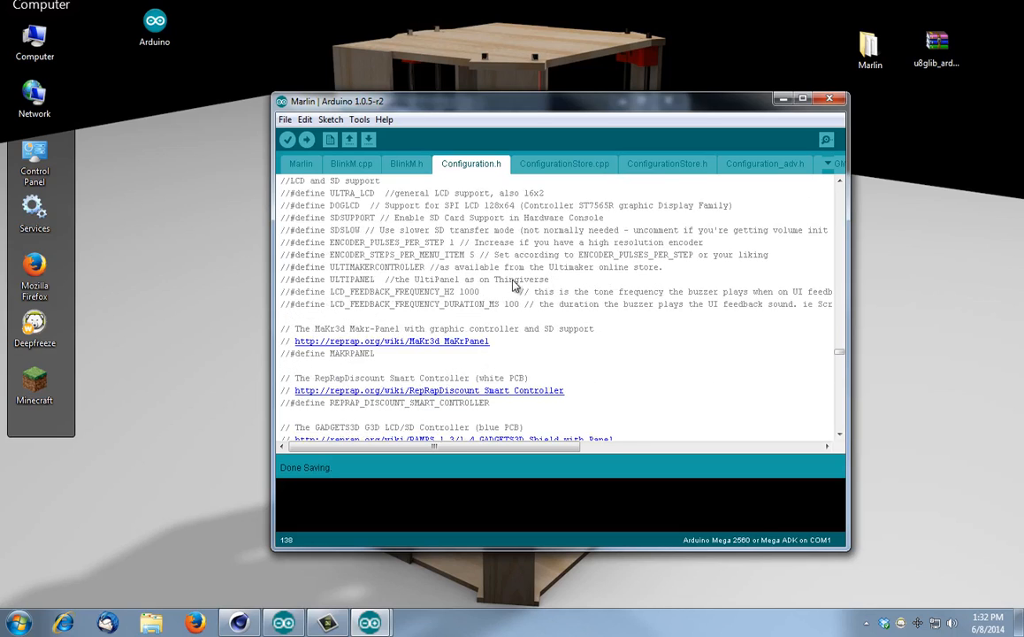
pyautogui.scroll(-3)
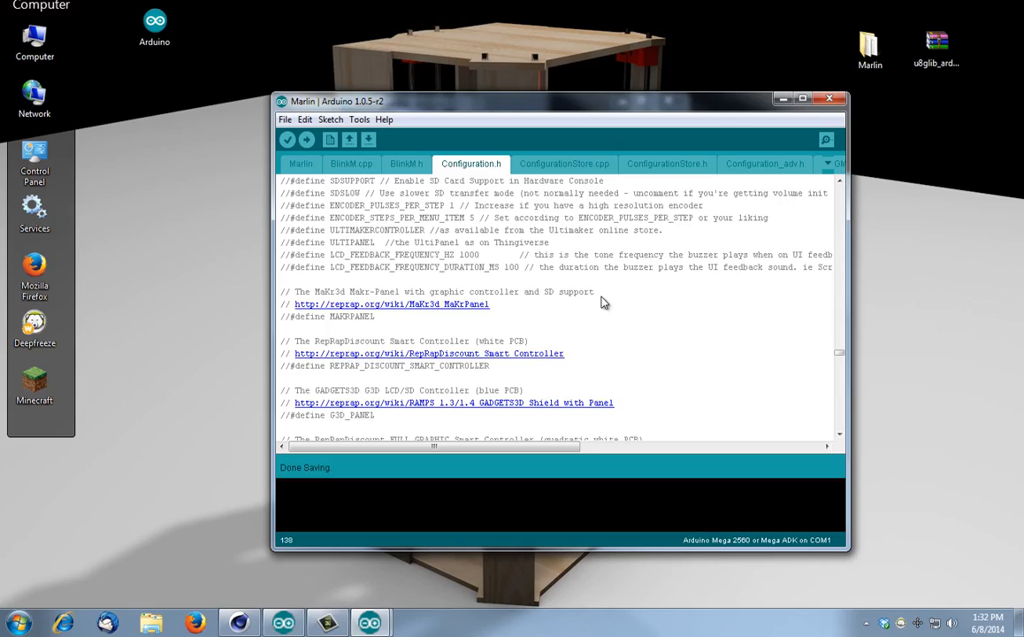
pyautogui.moveTo(548, 315)
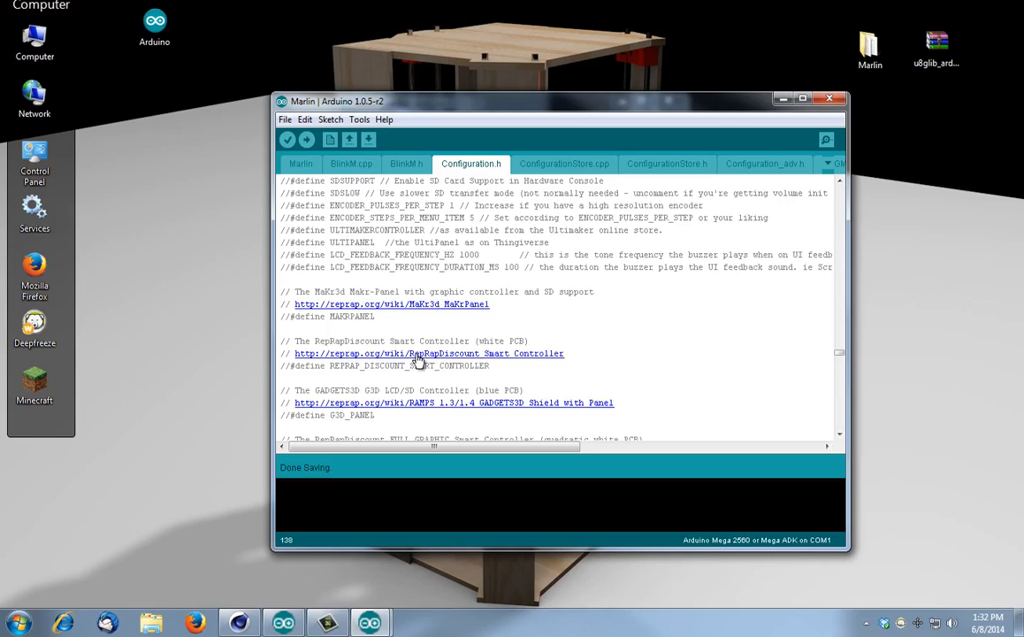
pyautogui.moveTo(300, 345)
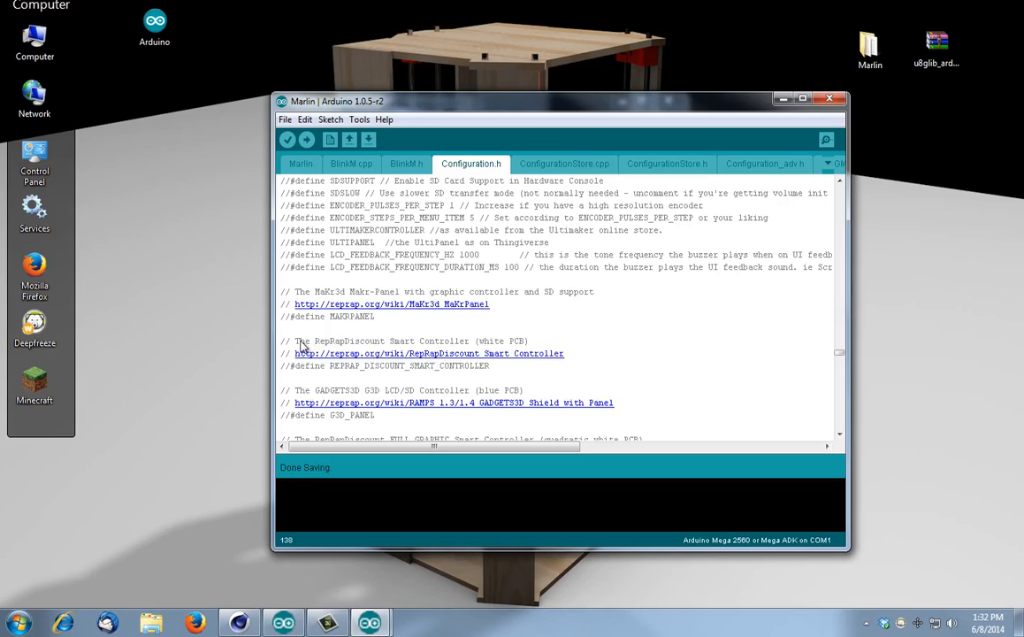
pyautogui.moveTo(403, 365)
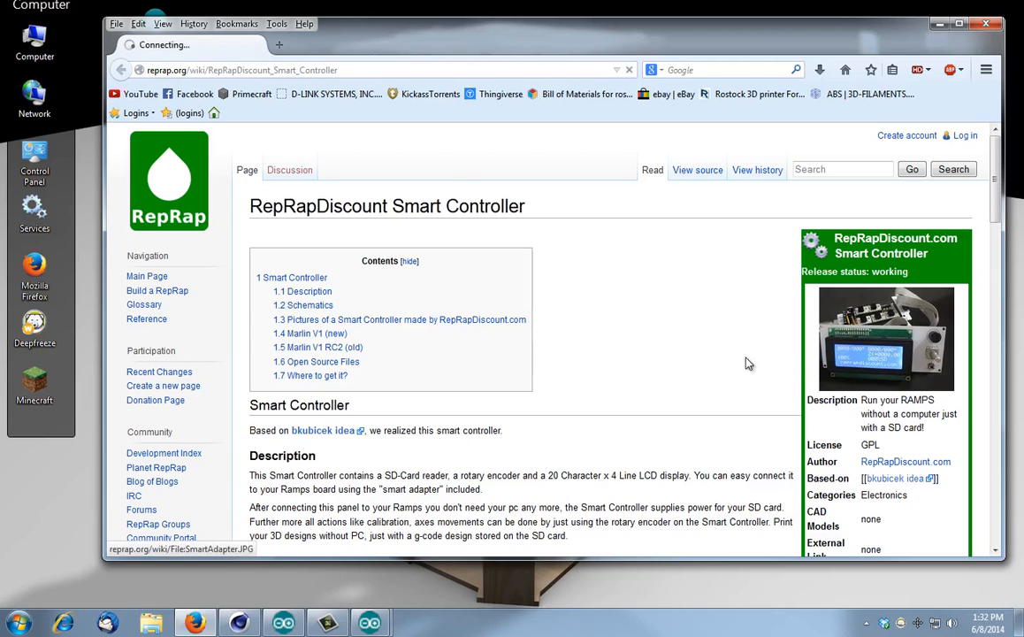
# View the full-size photo of the RepRapDiscount Smart Controller on the wiki.
pyautogui.click(881, 339)
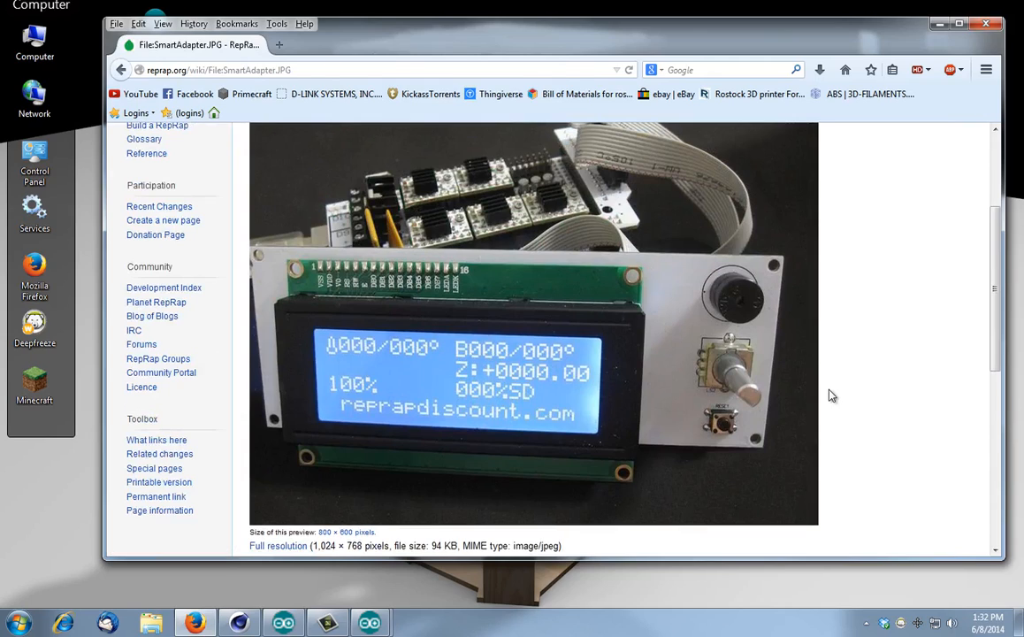
pyautogui.moveTo(775, 421)
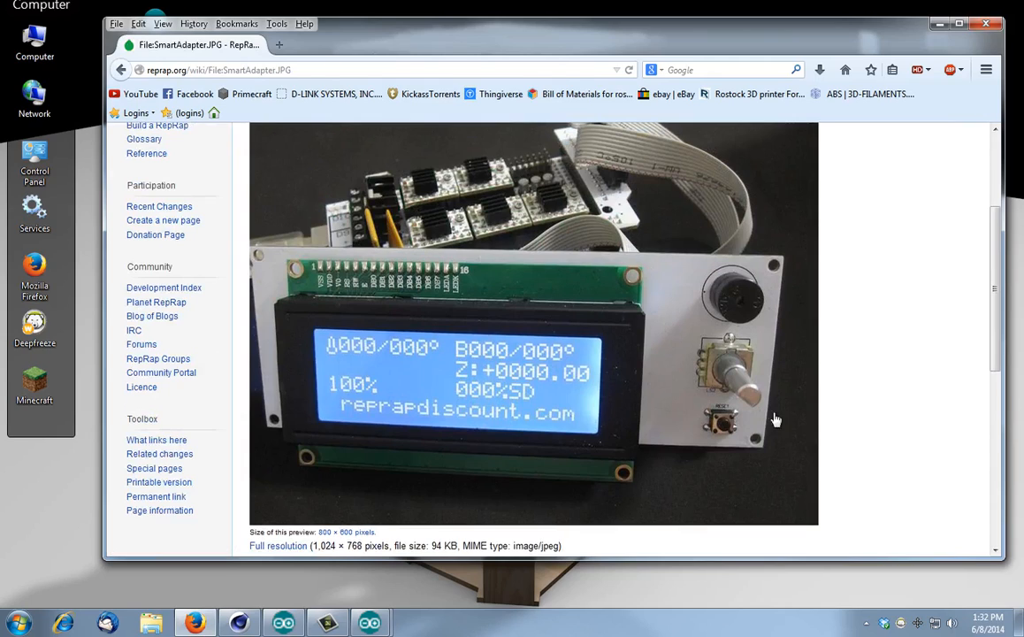
pyautogui.moveTo(916, 205)
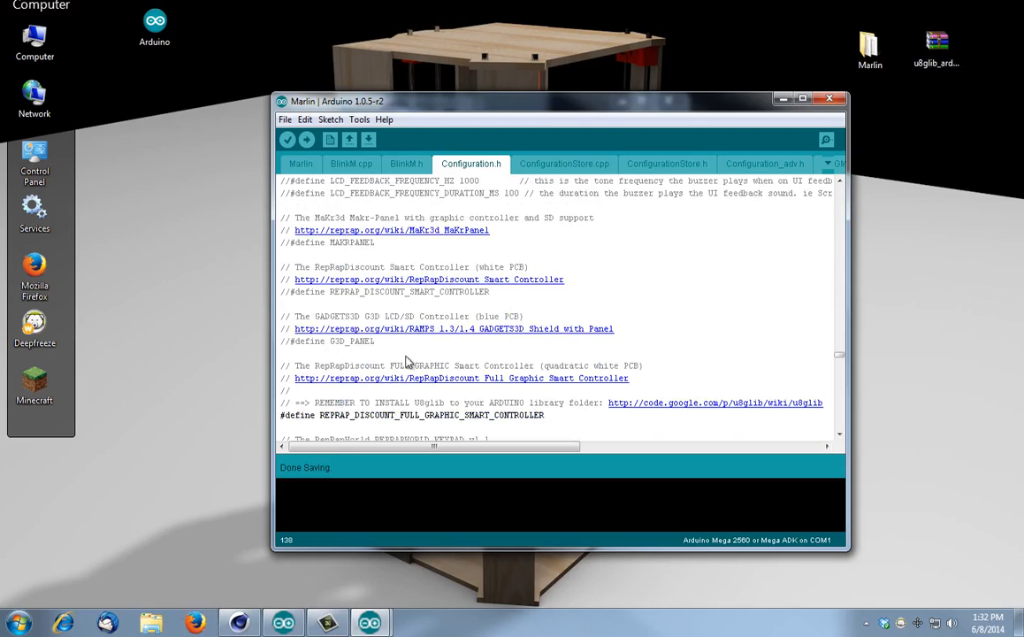
pyautogui.moveTo(343, 382)
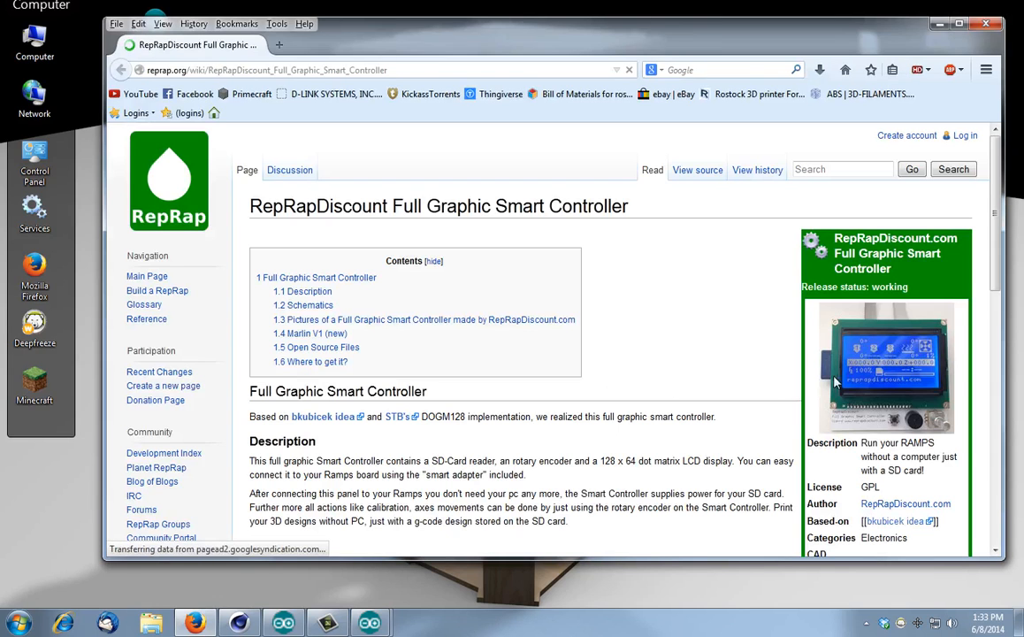
# View the full-size photo of the Full Graphic Smart Controller on the wiki.
pyautogui.click(875, 366)
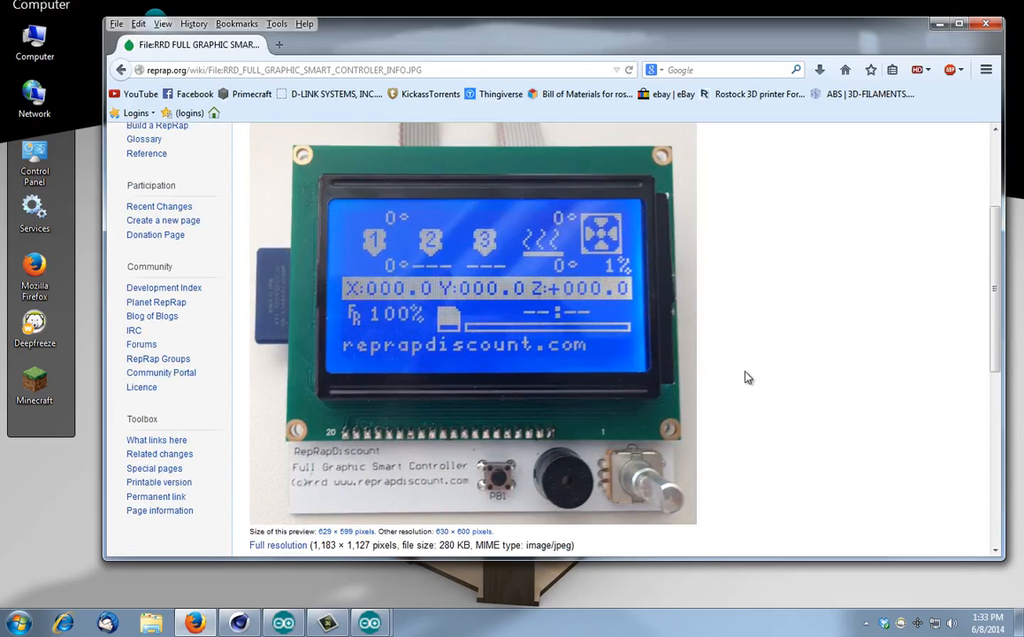
pyautogui.moveTo(546, 308)
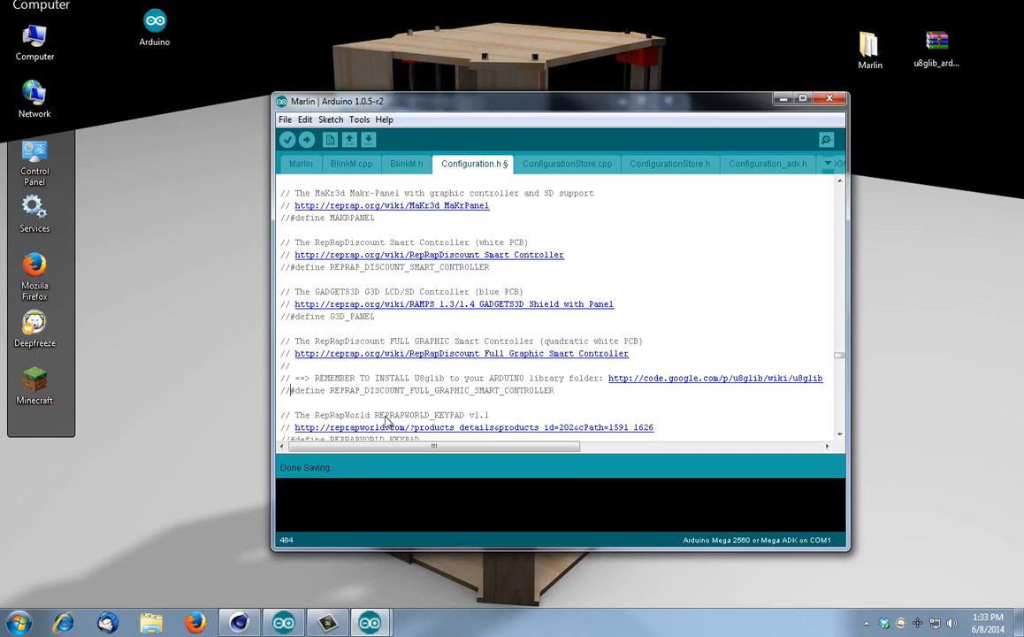
pyautogui.moveTo(400, 410)
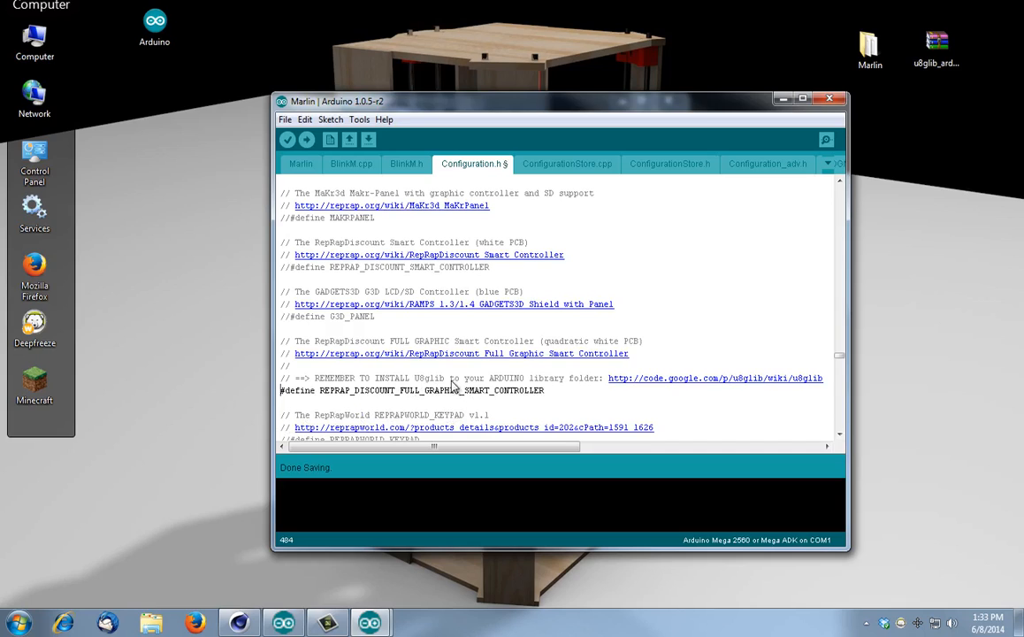
pyautogui.moveTo(502, 386)
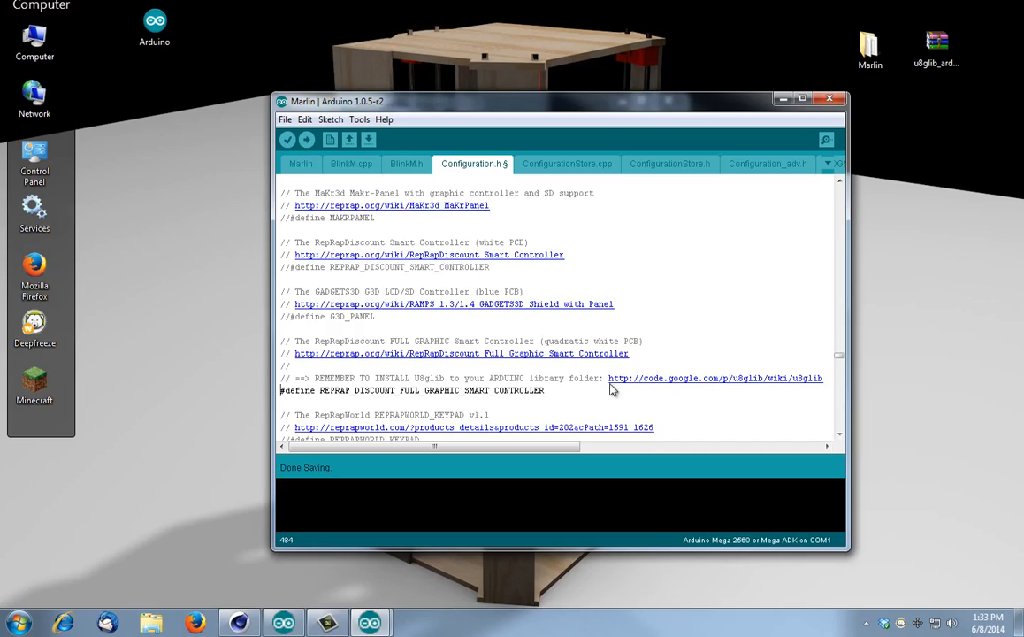
pyautogui.moveTo(751, 385)
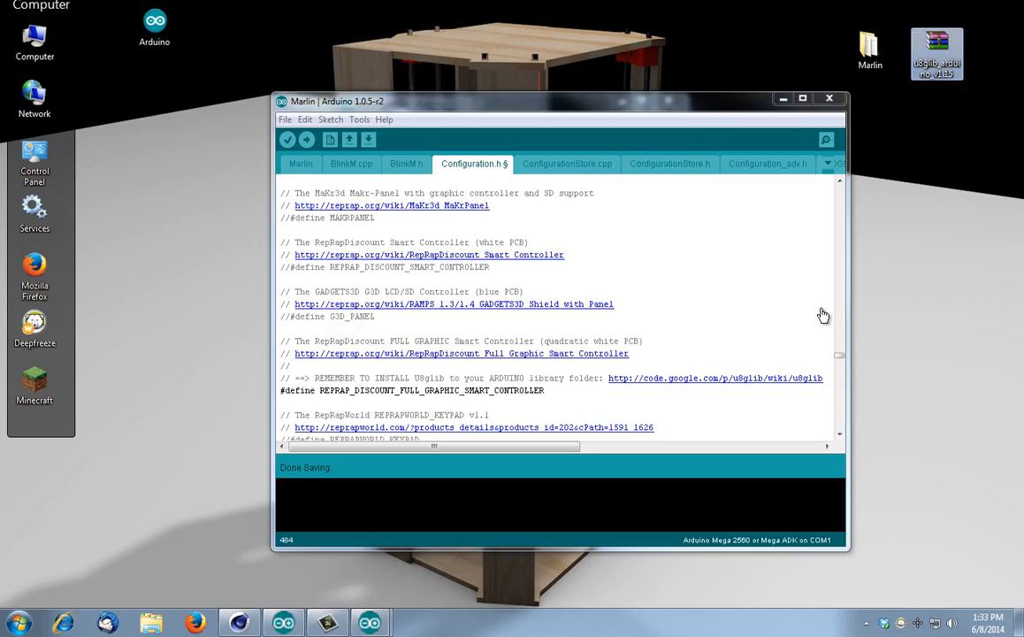
pyautogui.moveTo(598, 322)
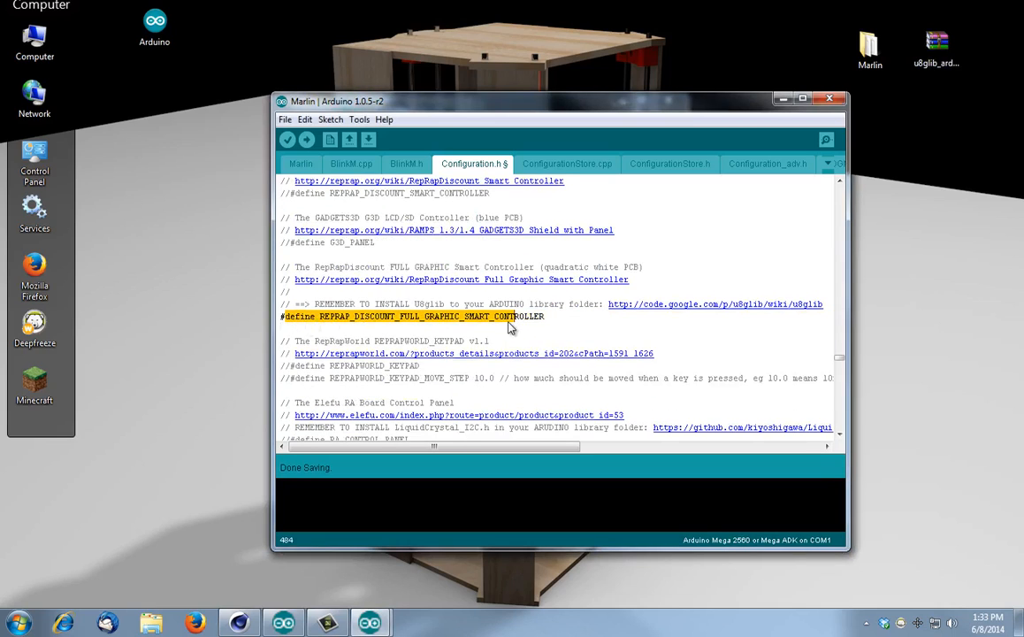
# Scroll around the enabled REPRAP_DISCOUNT_FULL_GRAPHIC_SMART_CONTROLLER define in Configuration.h.
pyautogui.scroll(-3)
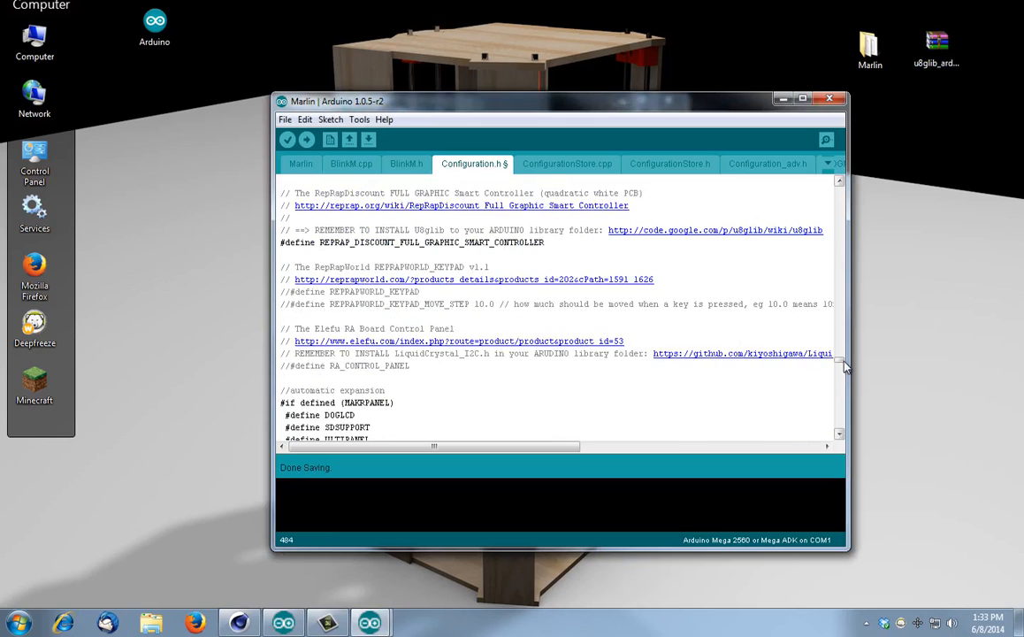
pyautogui.scroll(3)
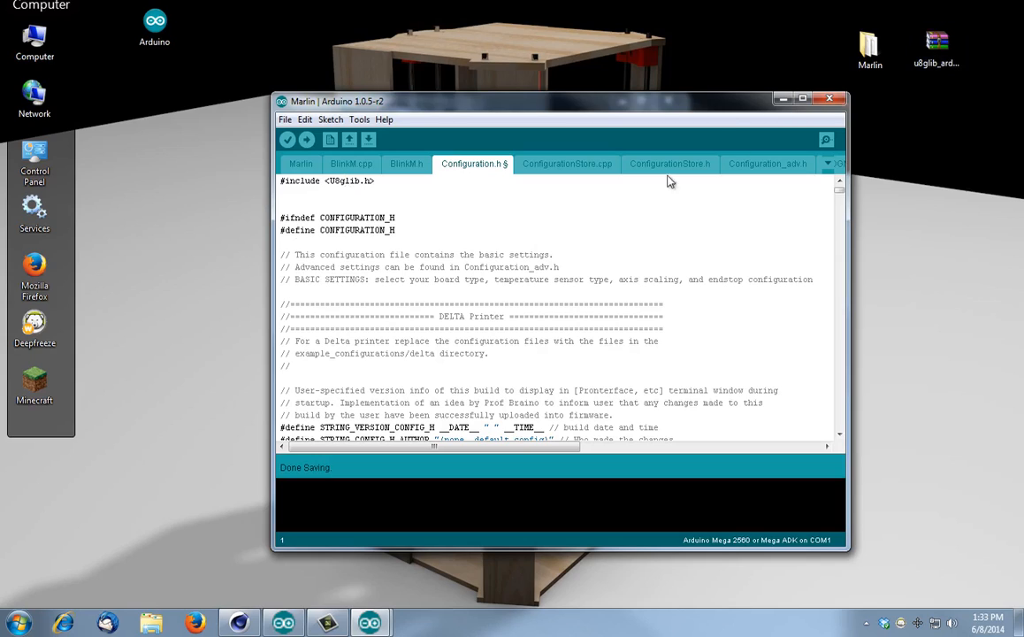
pyautogui.moveTo(269, 132)
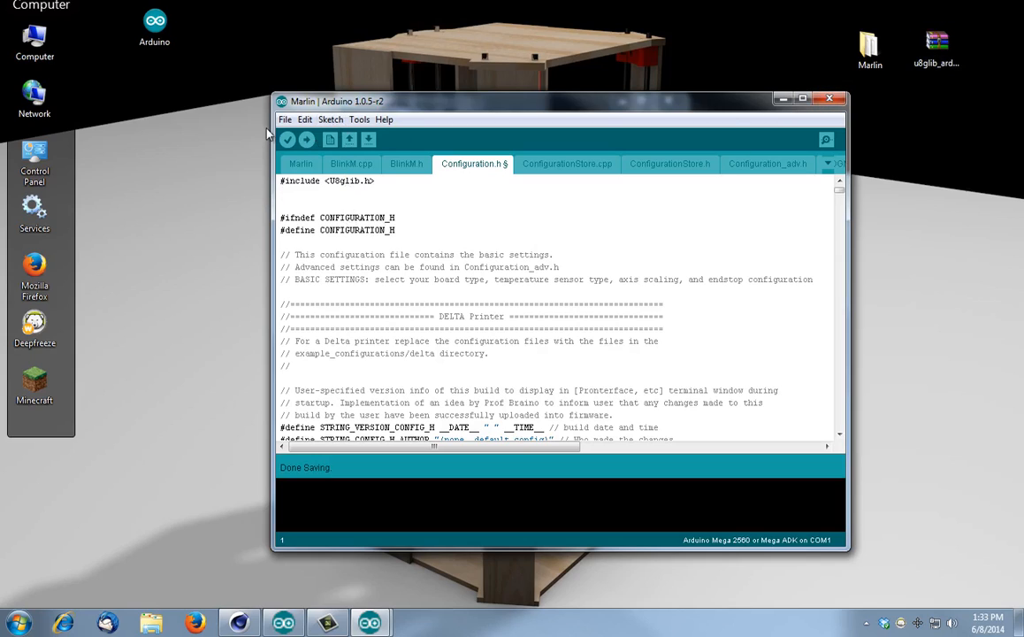
# Verify-compile Marlin without errors (125,034 bytes), then close the Marlin window.
pyautogui.click(286, 140)
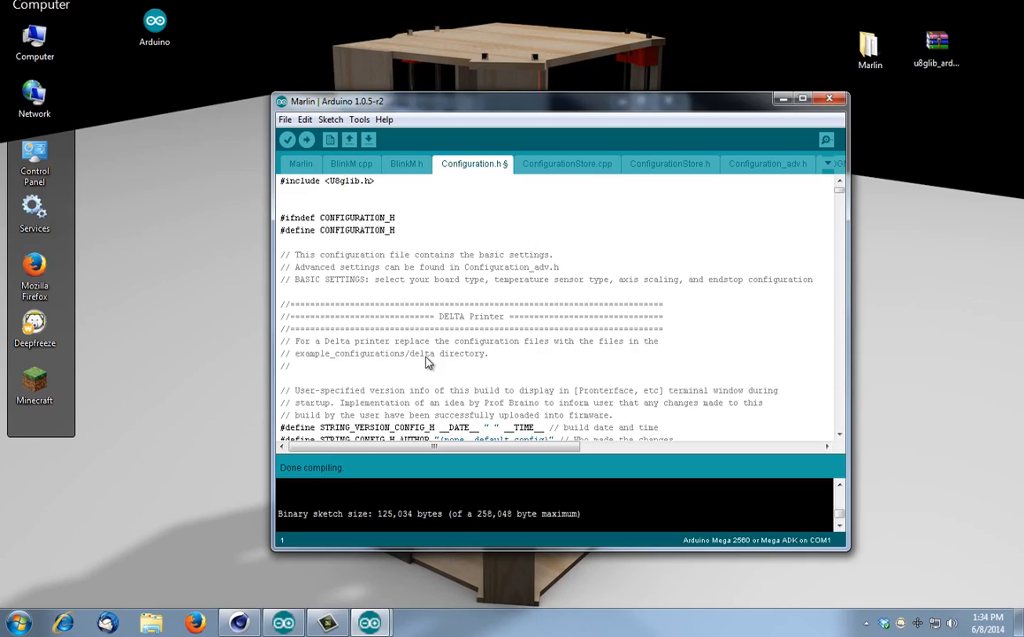
pyautogui.click(829, 97)
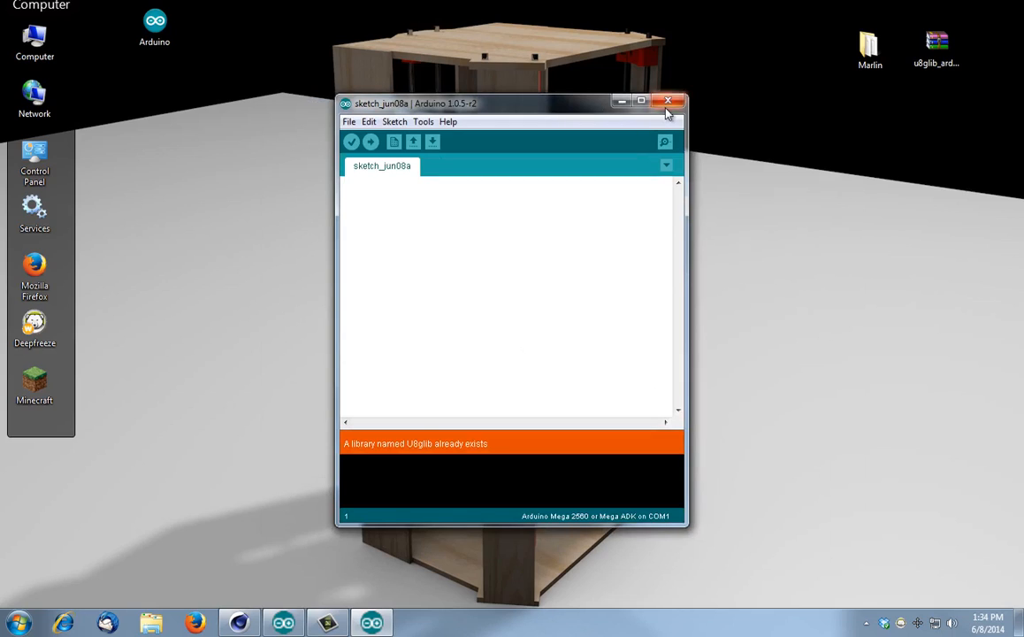
# Close the leftover empty sketch_jun08a window, leaving the desktop.
pyautogui.click(667, 97)
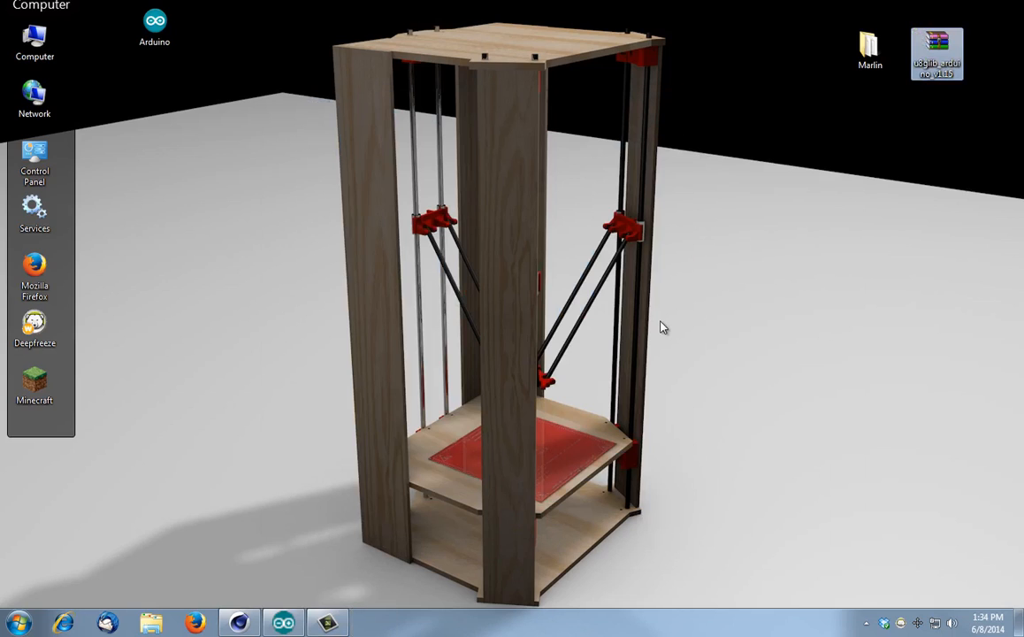